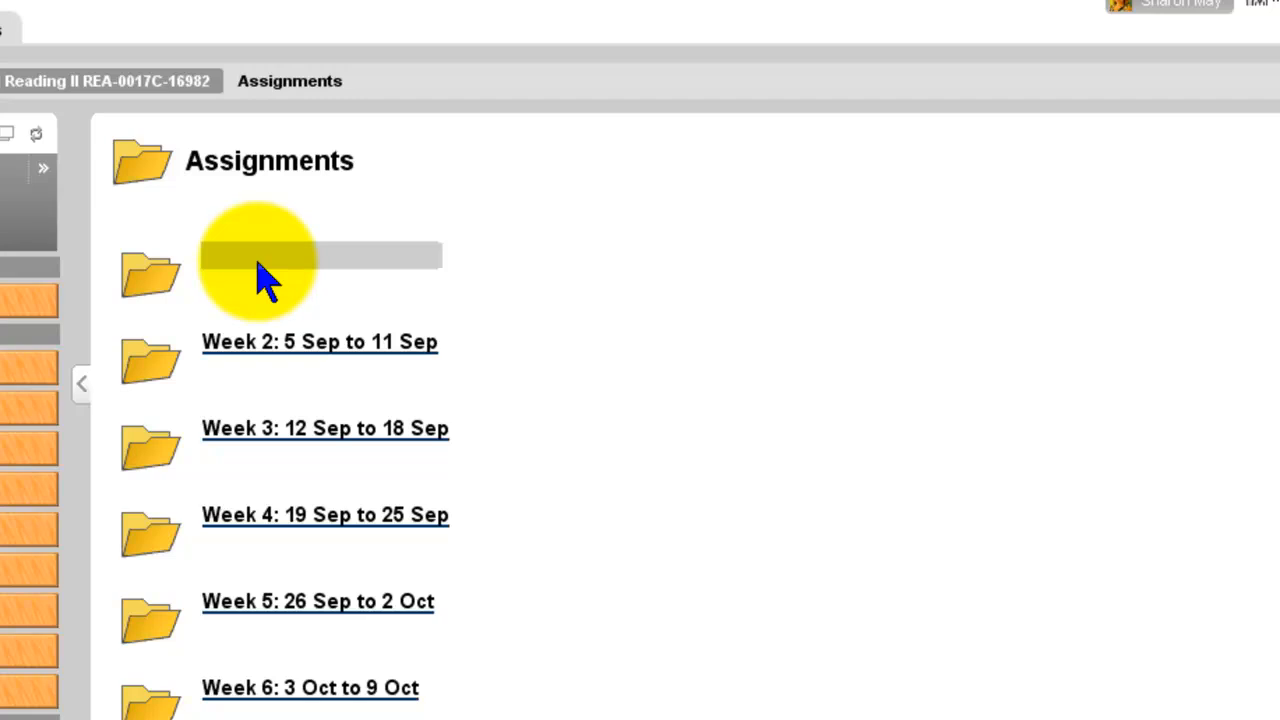
Open the Week 1 folder's 'This Week's Instructions' page in Assignments.
{"action": "left_click", "coordinate": [260, 270]}
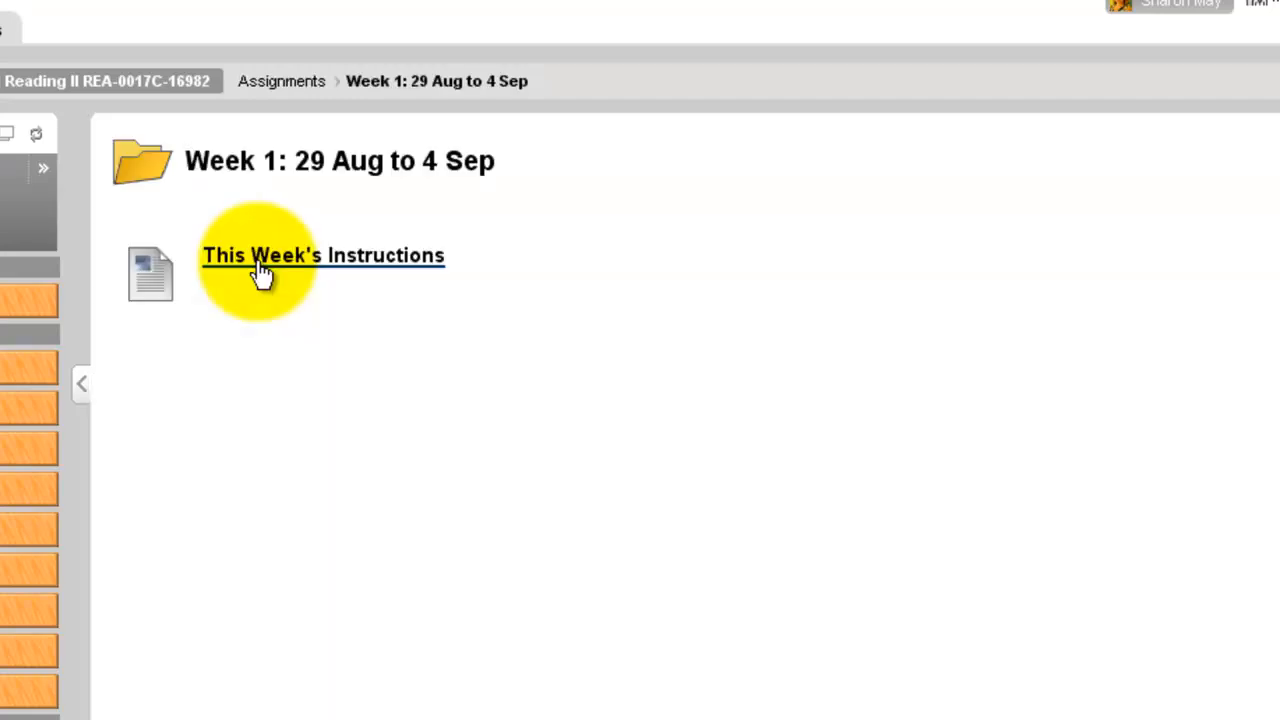
{"action": "left_click", "coordinate": [322, 256]}
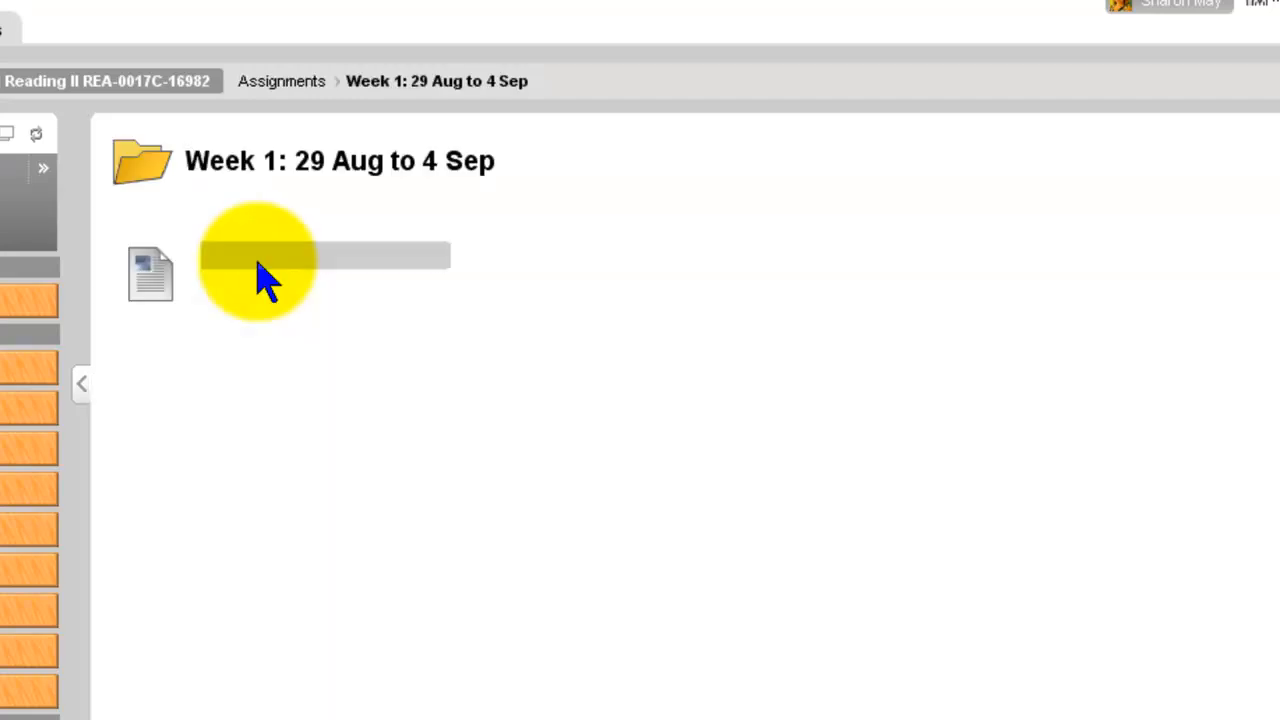
{"action": "left_click", "coordinate": [150, 272]}
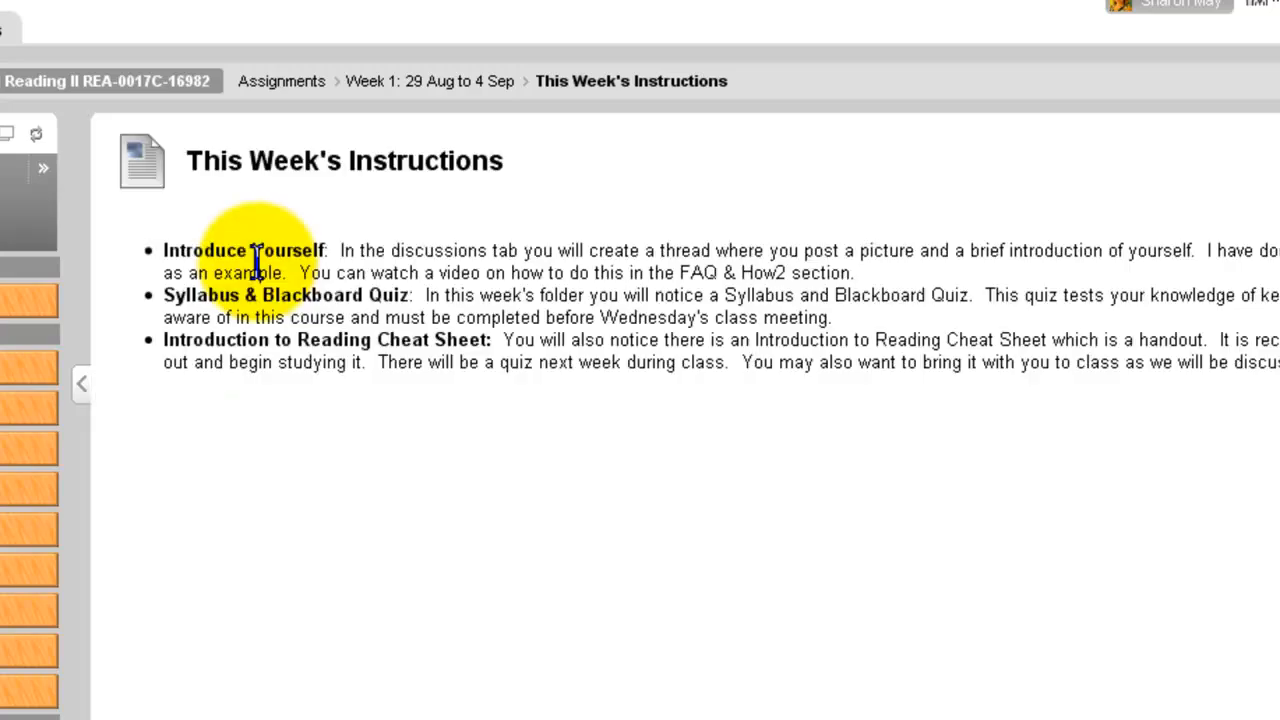
{"action": "mouse_move", "coordinate": [156, 256]}
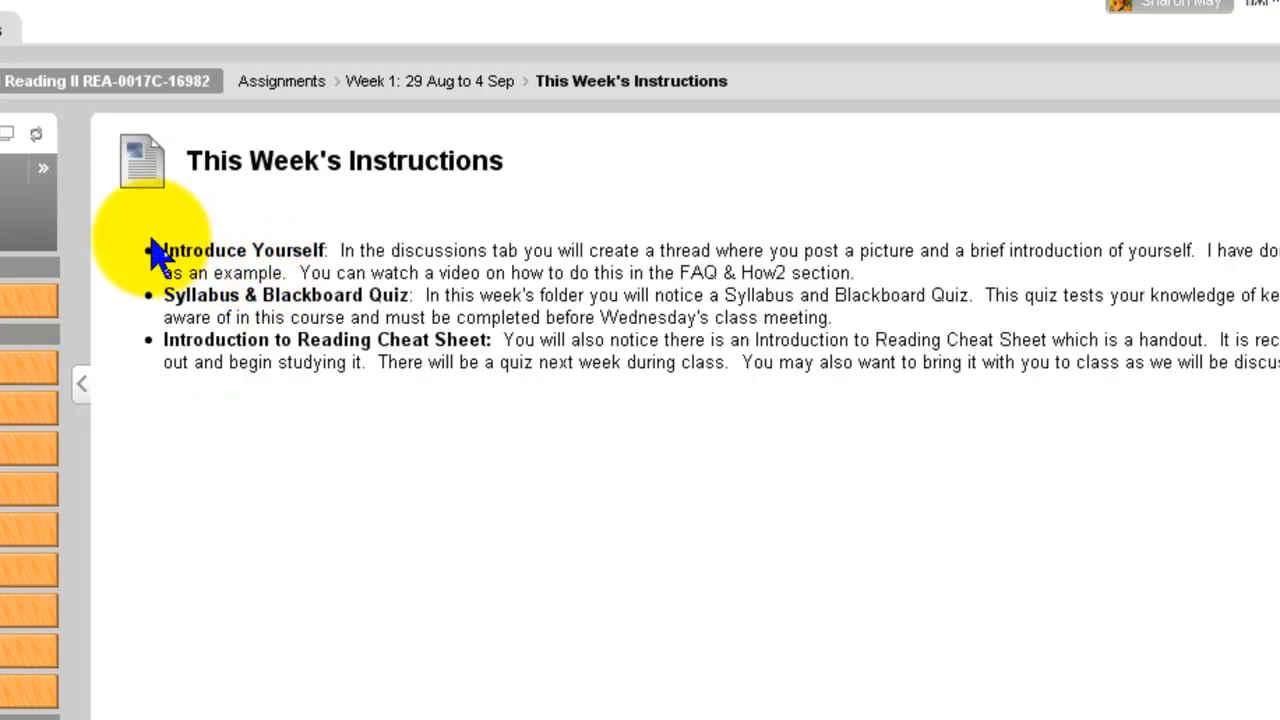
{"action": "mouse_move", "coordinate": [150, 260]}
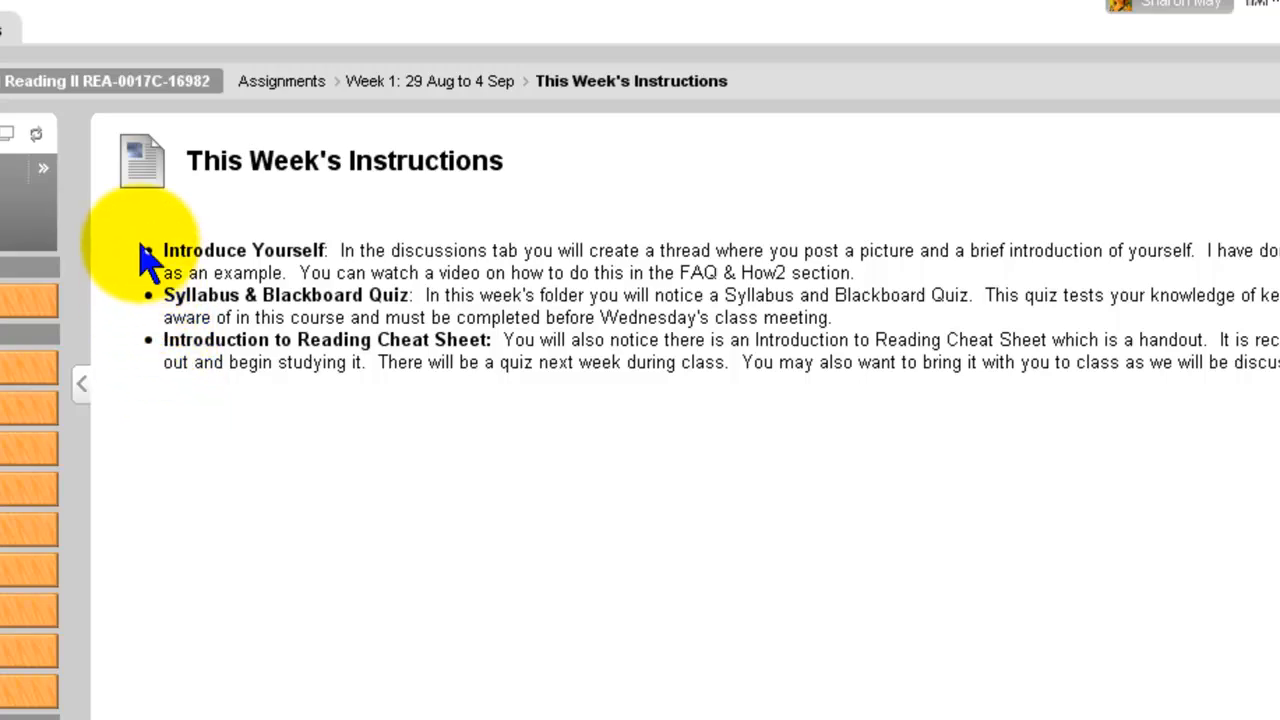
{"action": "mouse_move", "coordinate": [180, 258]}
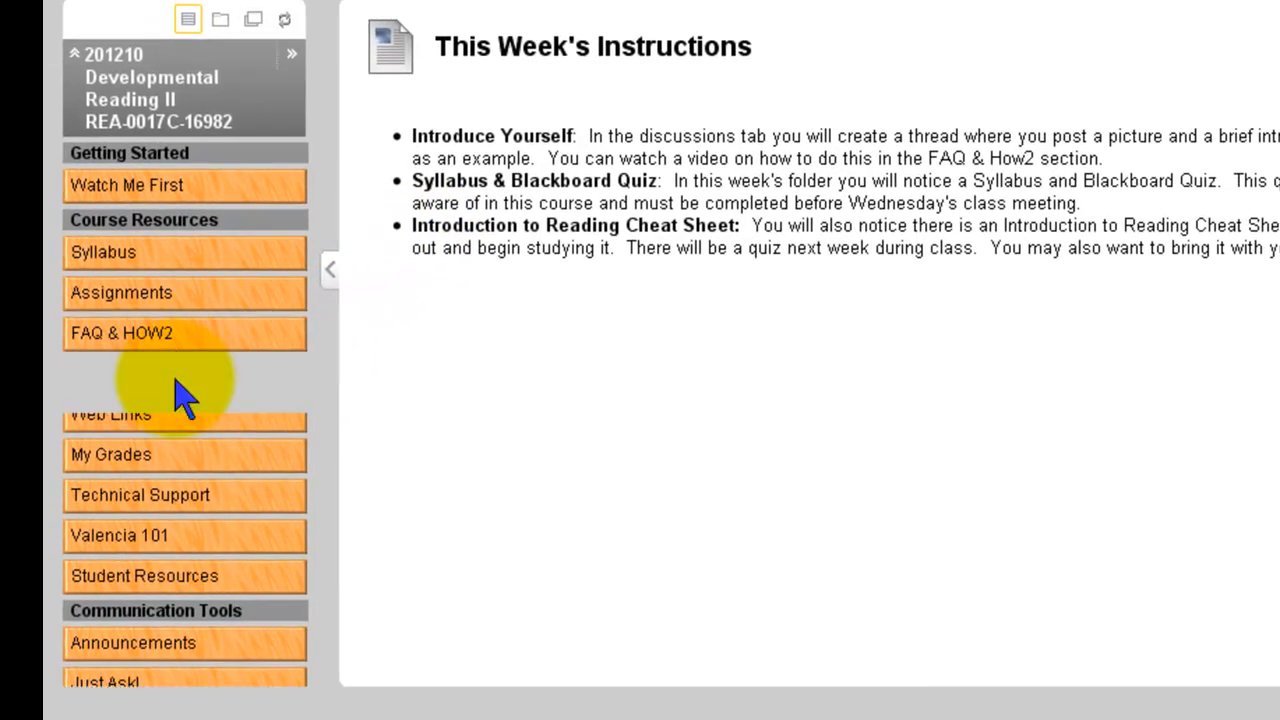
Start a new thread in the Class Introductions discussion forum.
{"action": "left_click", "coordinate": [118, 374]}
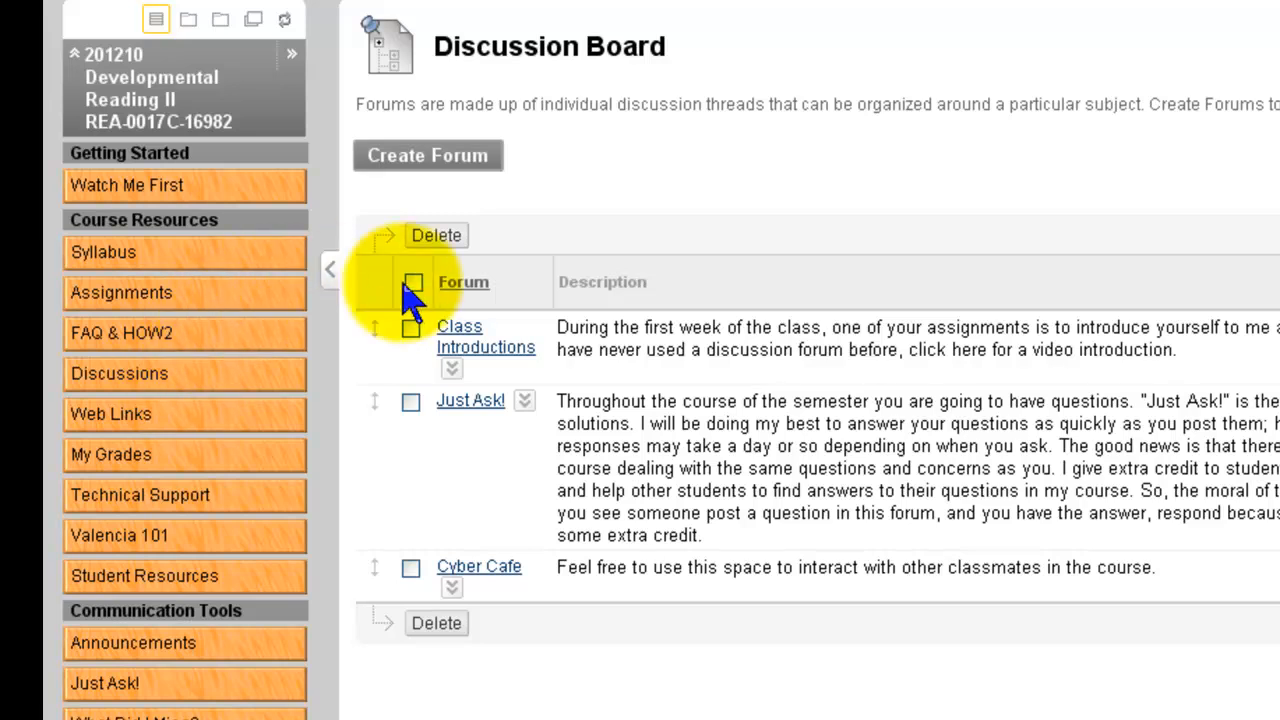
{"action": "mouse_move", "coordinate": [460, 336]}
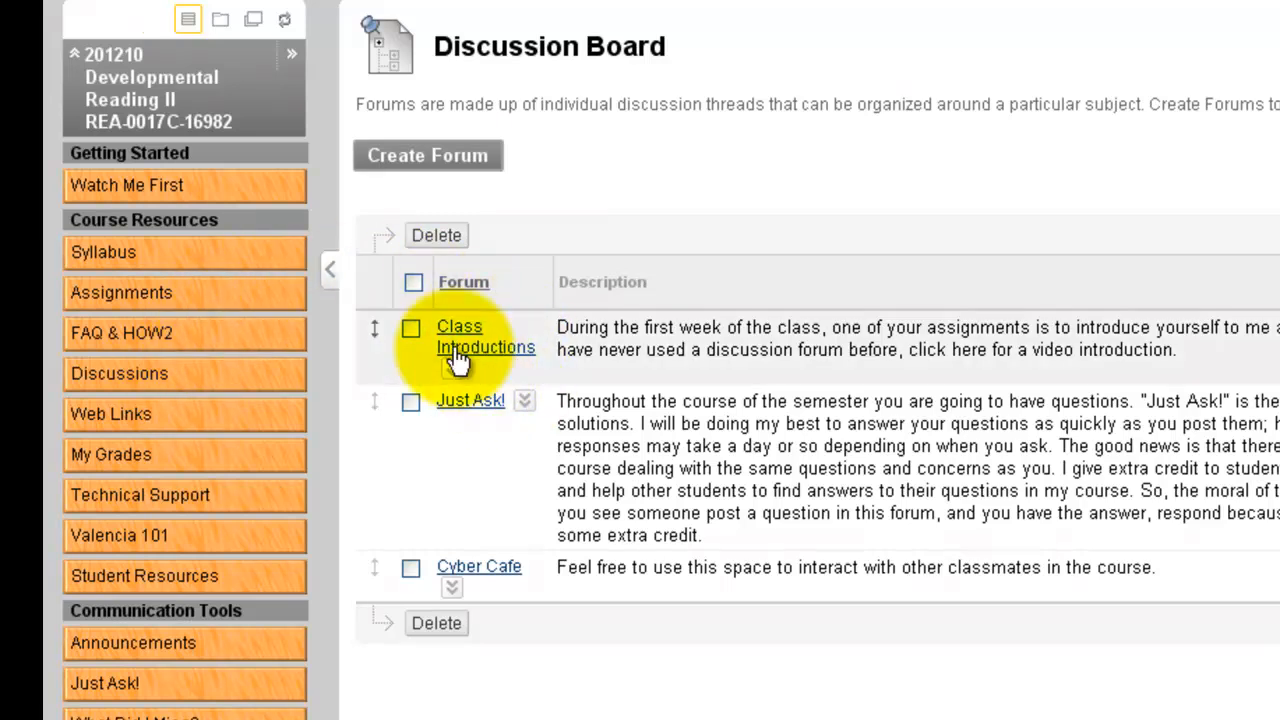
{"action": "left_click", "coordinate": [484, 336]}
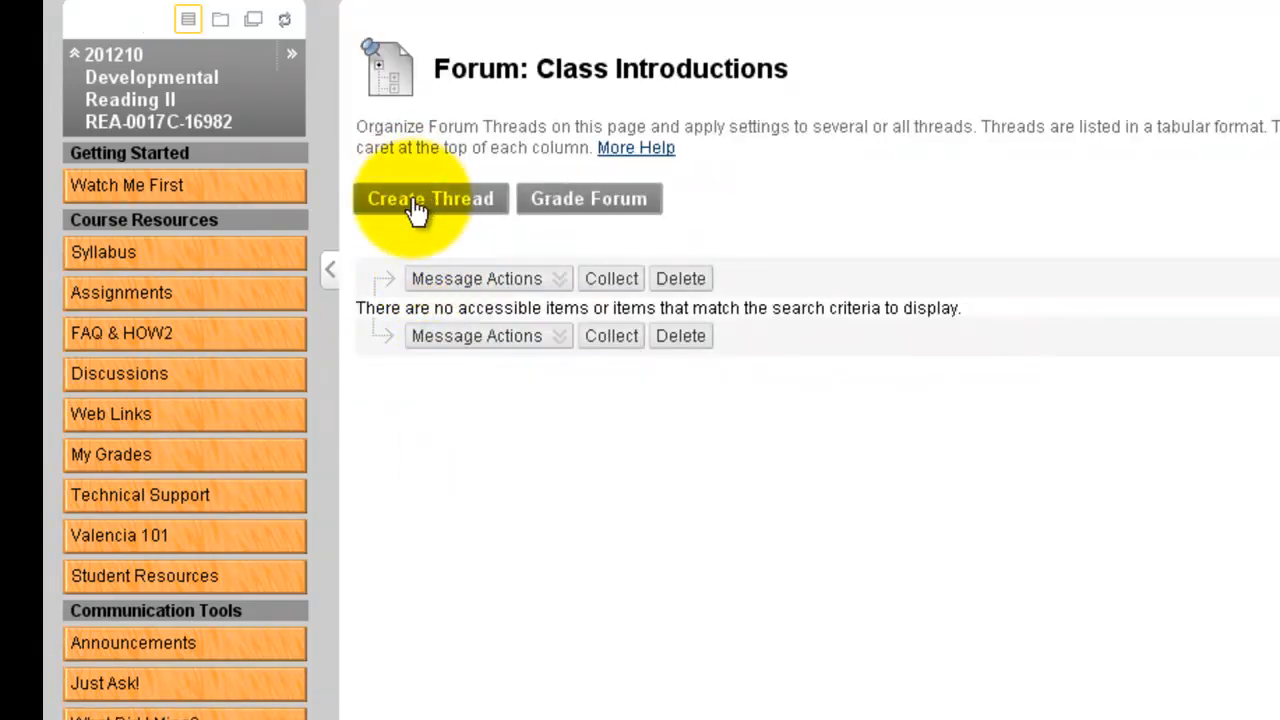
{"action": "left_click", "coordinate": [430, 198]}
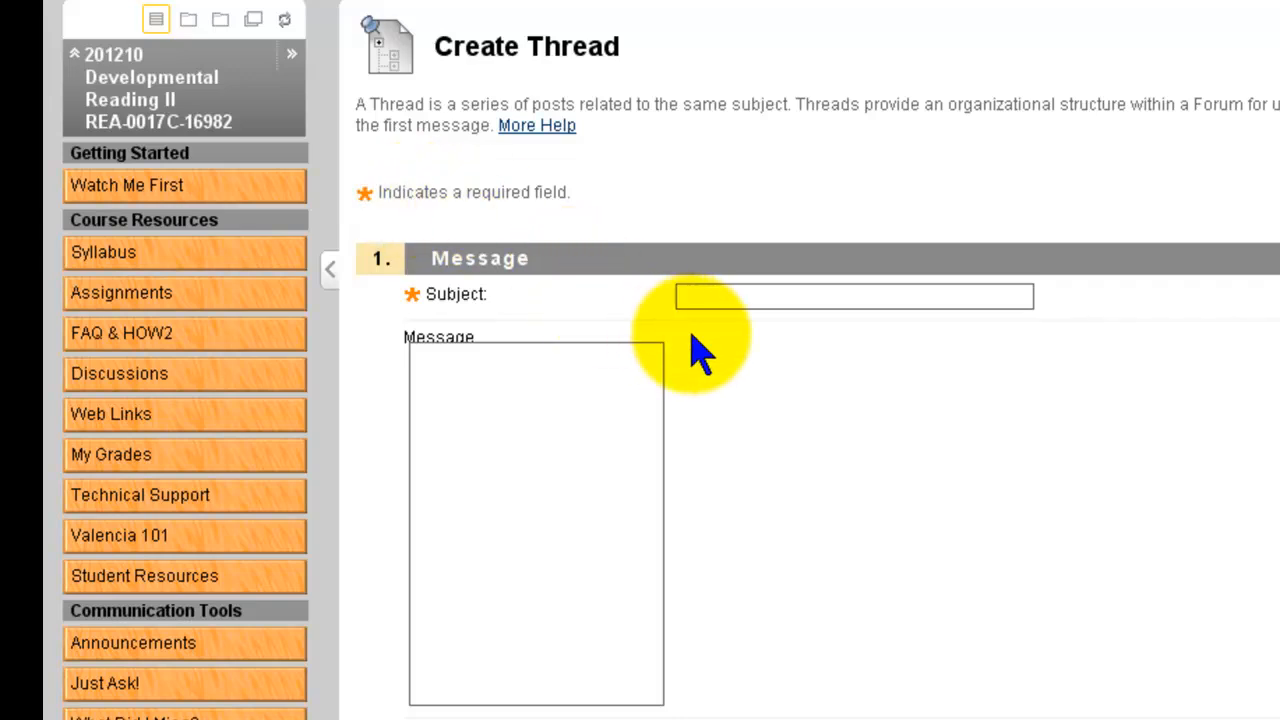
{"action": "left_click", "coordinate": [850, 296]}
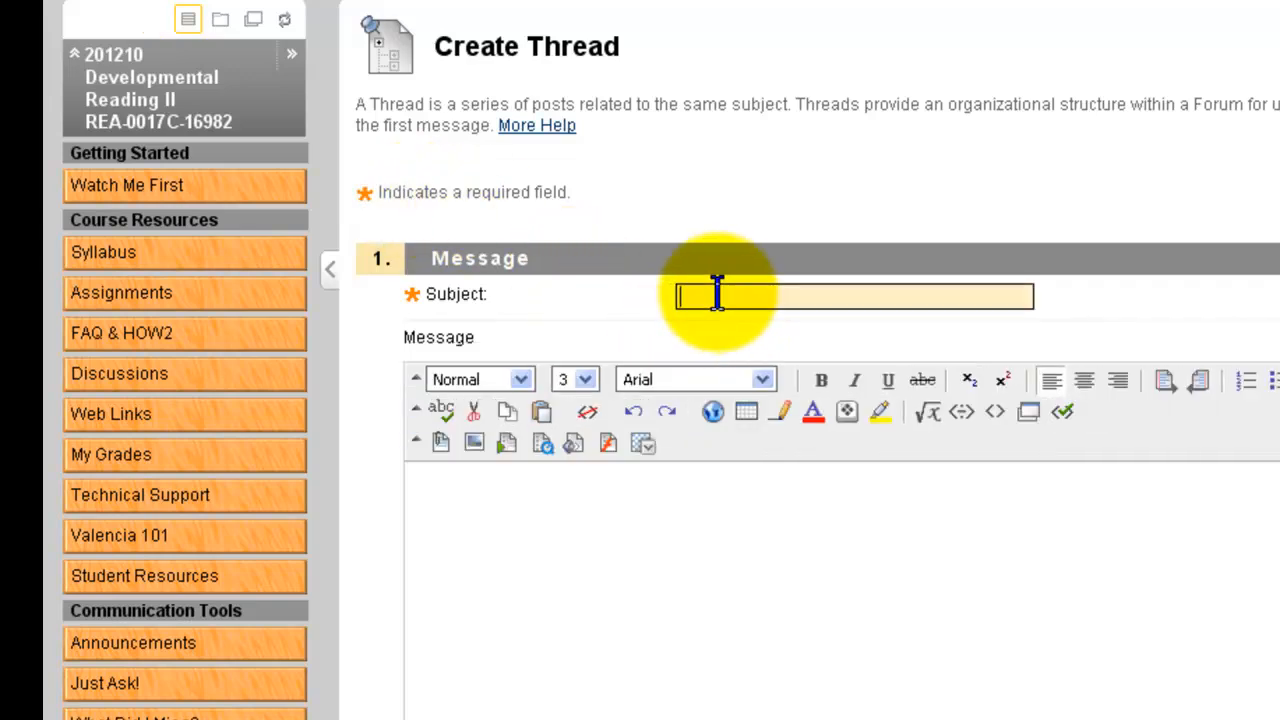
{"action": "type", "text": "Sharon"}
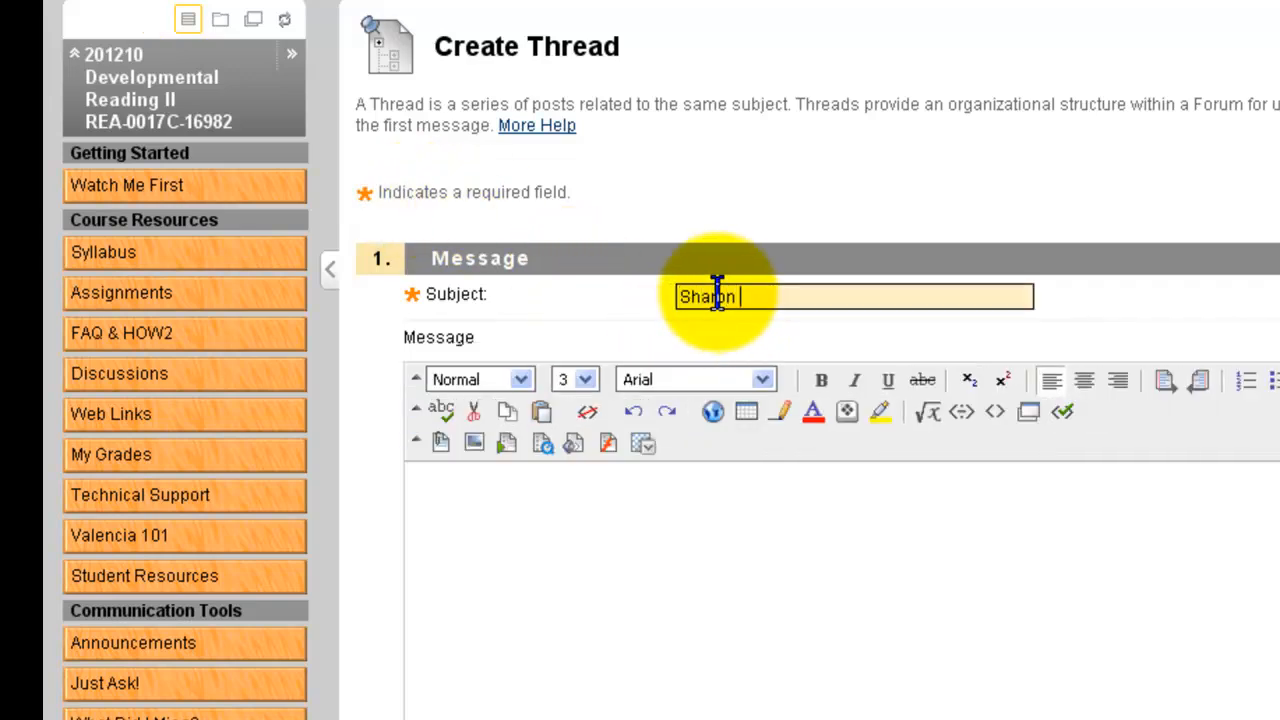
{"action": "type", "text": "May"}
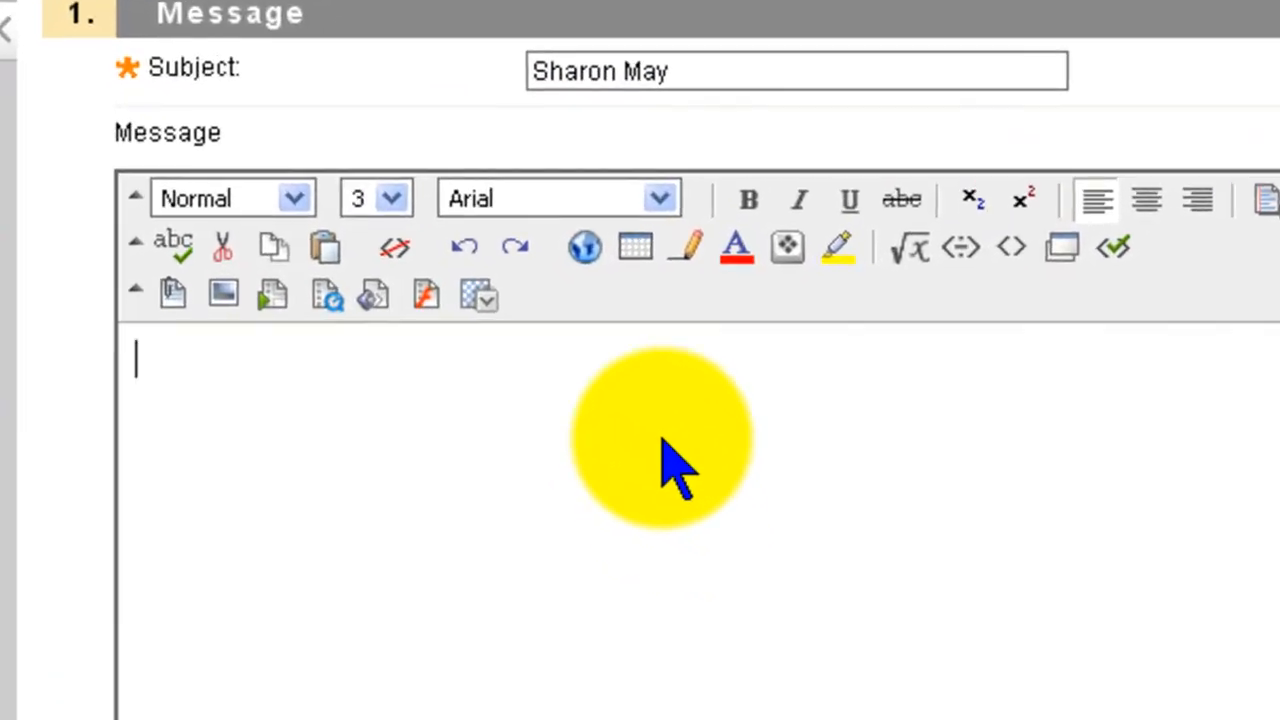
{"action": "mouse_move", "coordinate": [636, 248]}
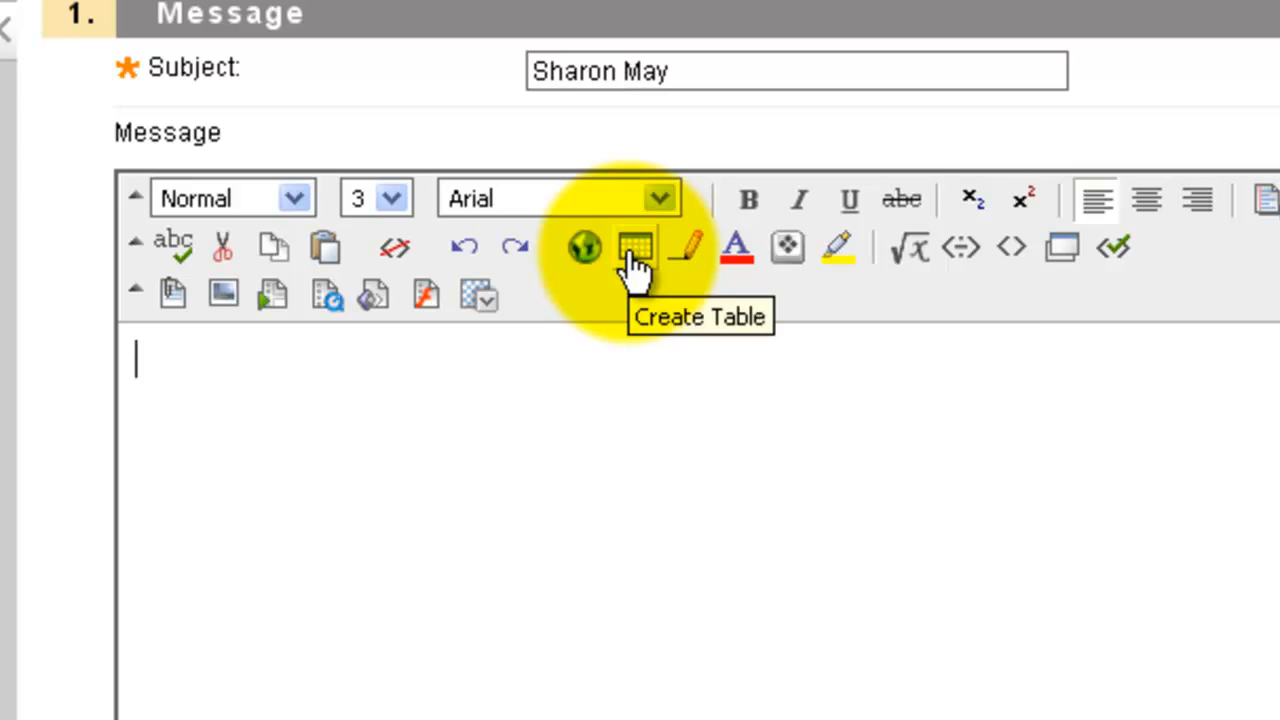
Insert a table of one row and three columns into the message body.
{"action": "scroll", "scroll_direction": "up", "scroll_amount": 3}
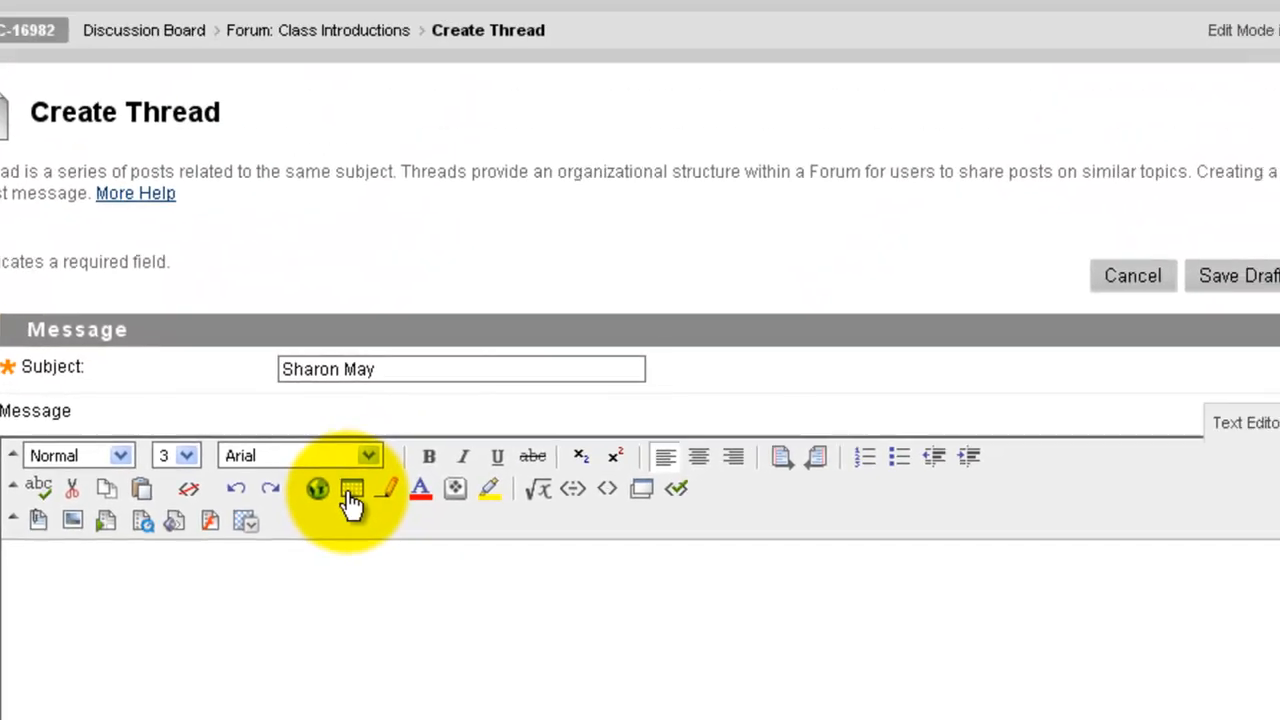
{"action": "left_click", "coordinate": [352, 488]}
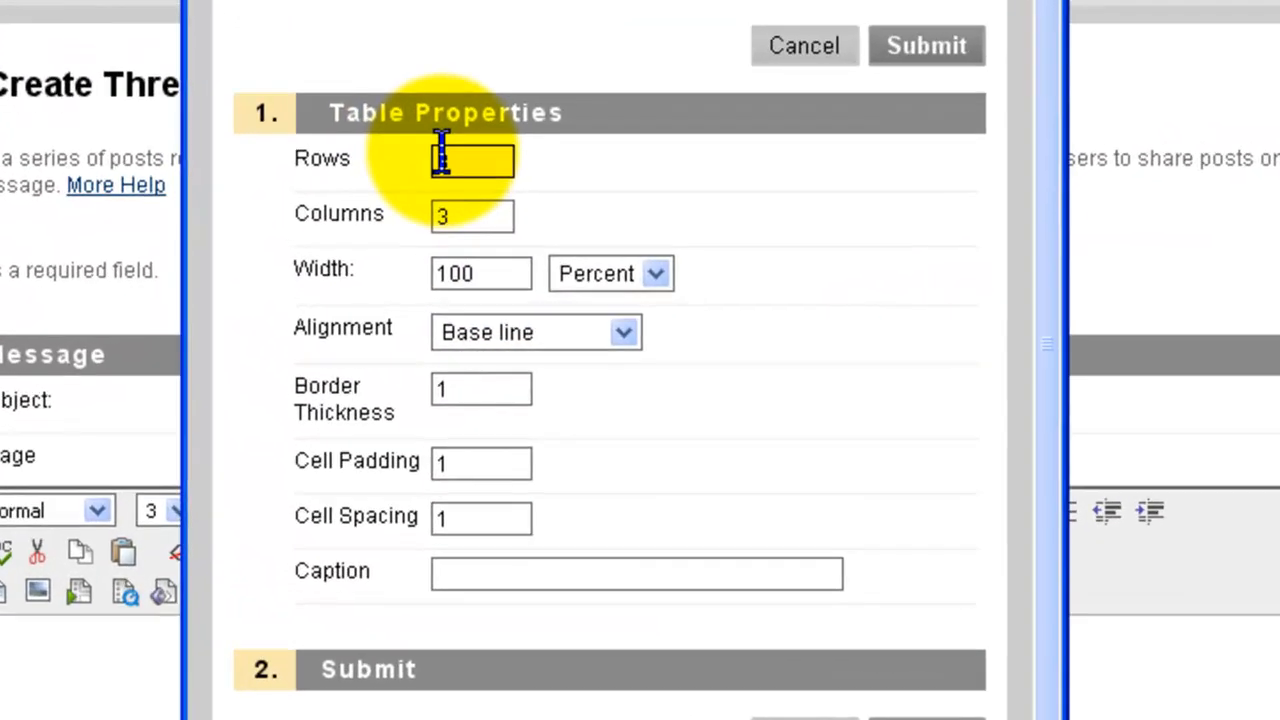
{"action": "type", "text": "3"}
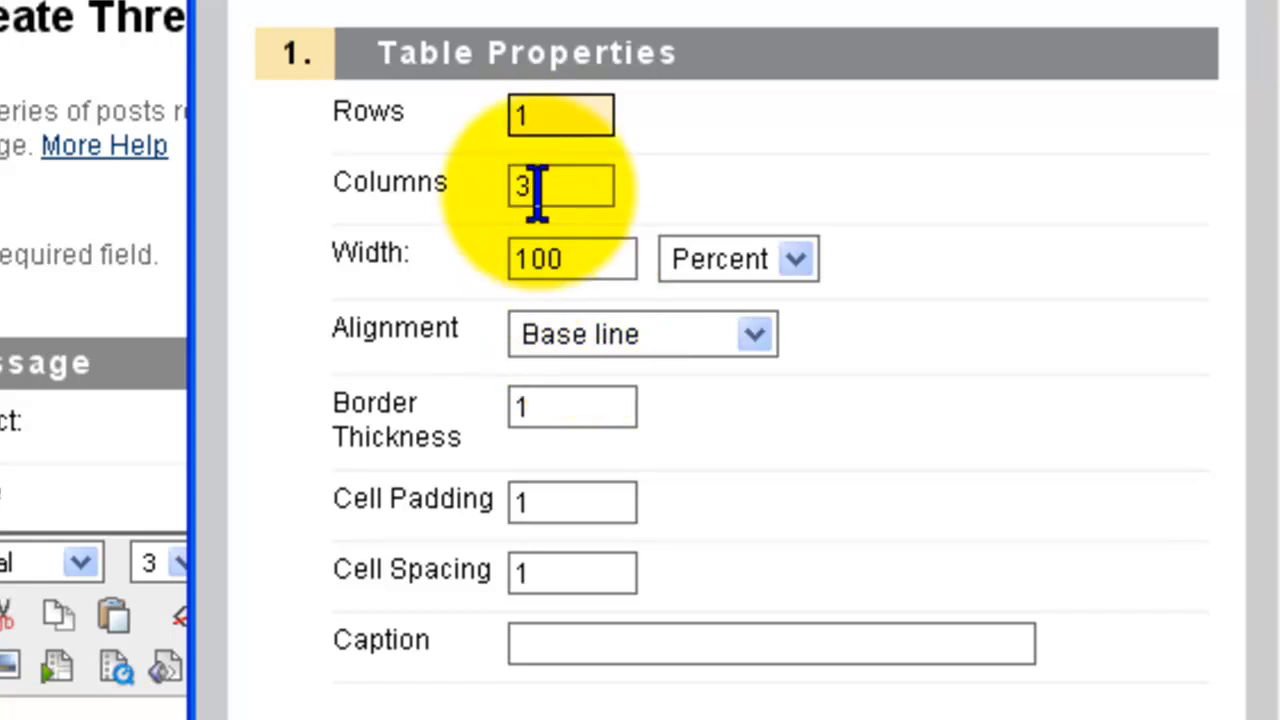
{"action": "scroll", "scroll_direction": "down", "scroll_amount": 3}
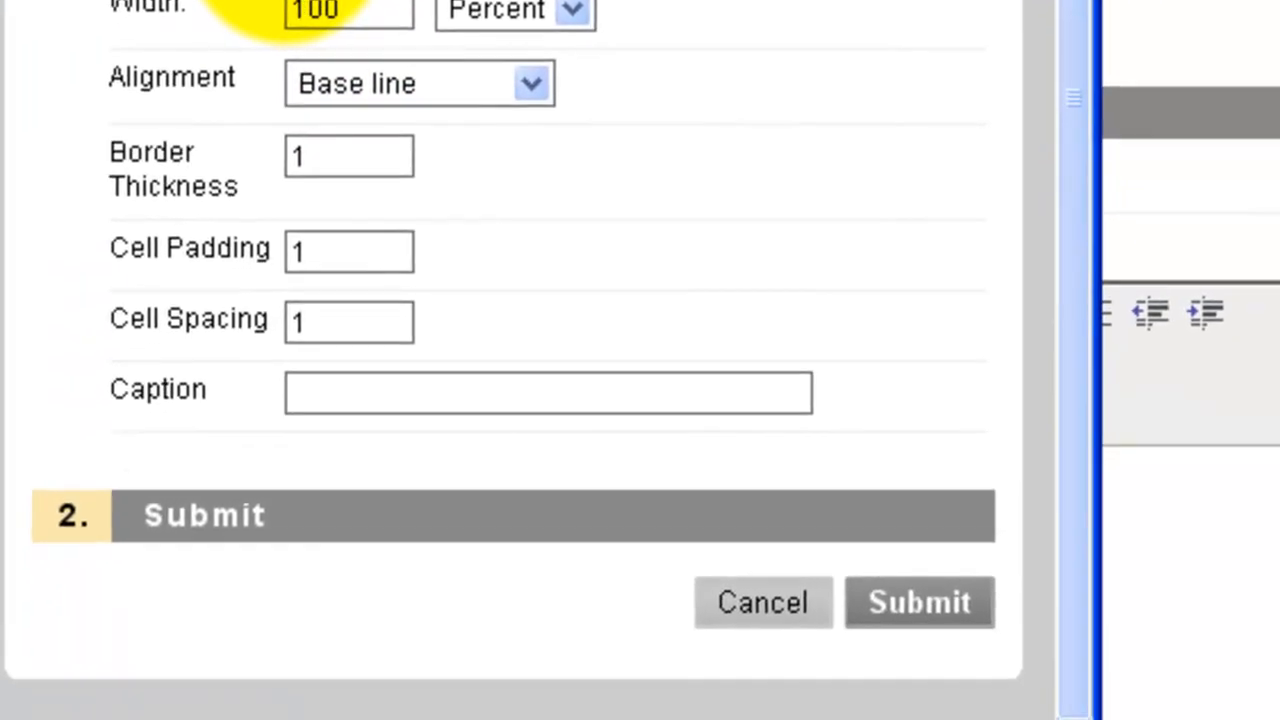
{"action": "left_click", "coordinate": [916, 602]}
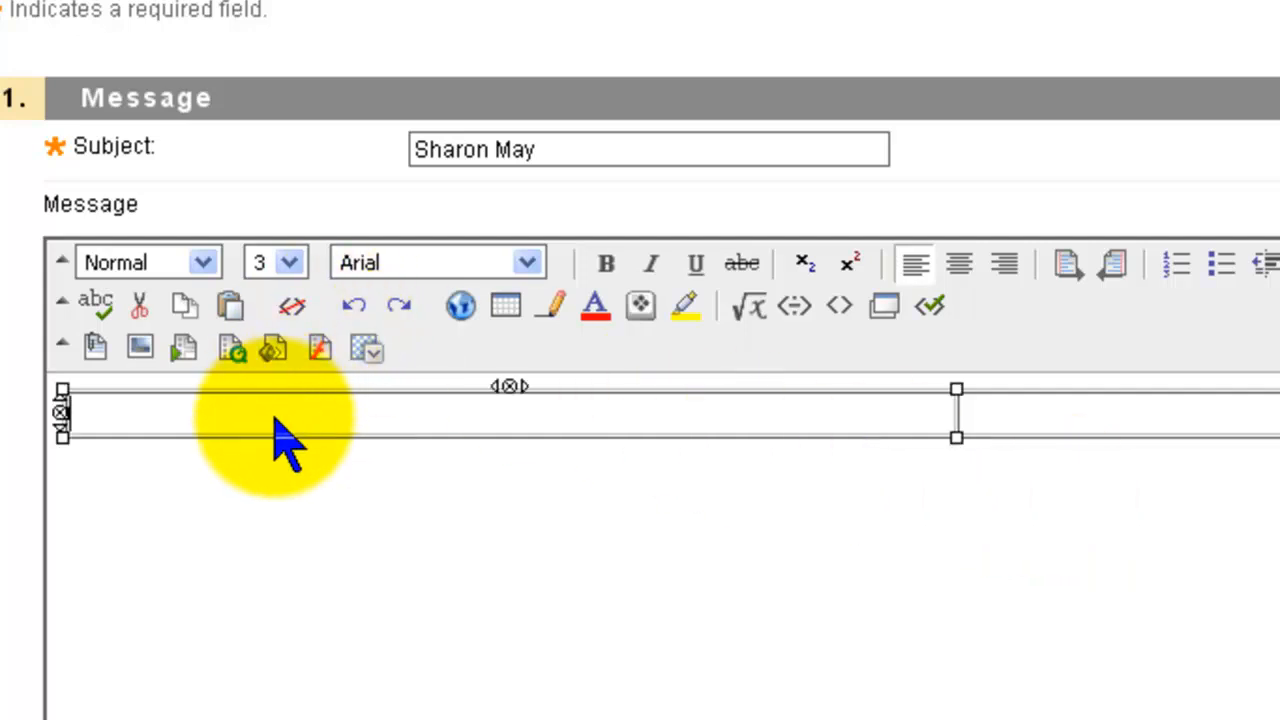
{"action": "mouse_move", "coordinate": [140, 350]}
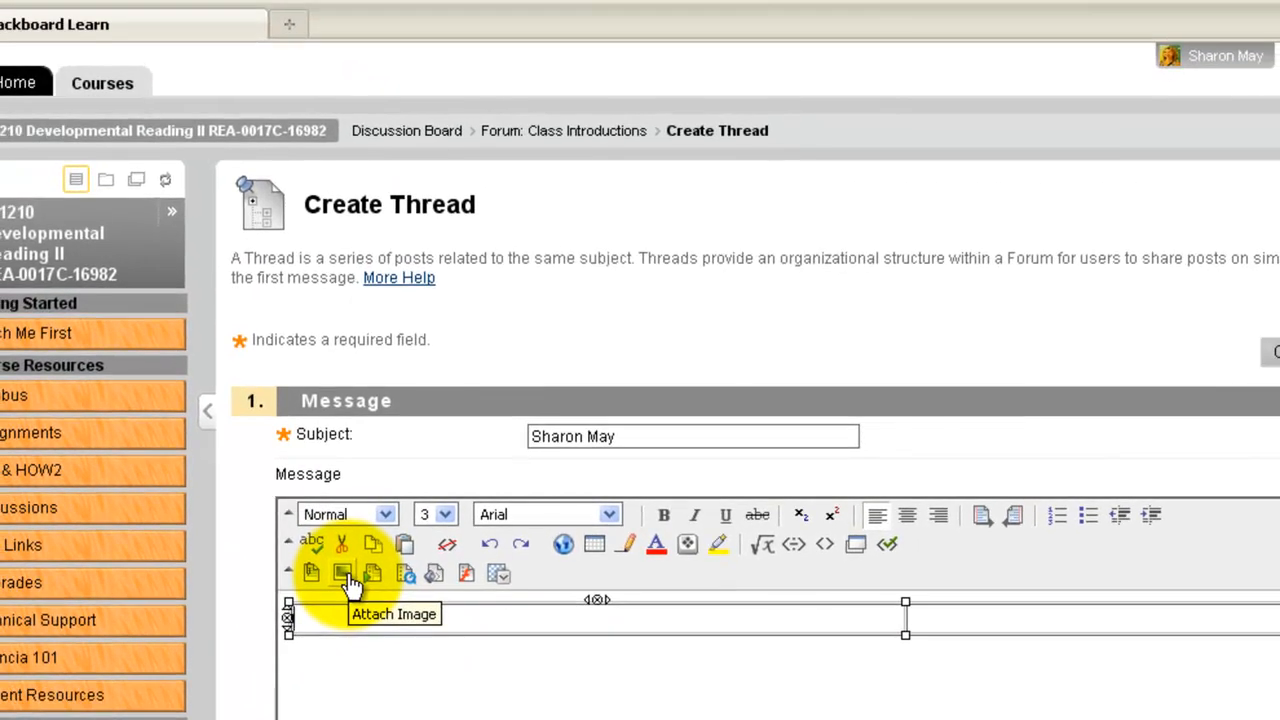
Choose the local photo smaycontact.jpg as the image to attach.
{"action": "left_click", "coordinate": [340, 572]}
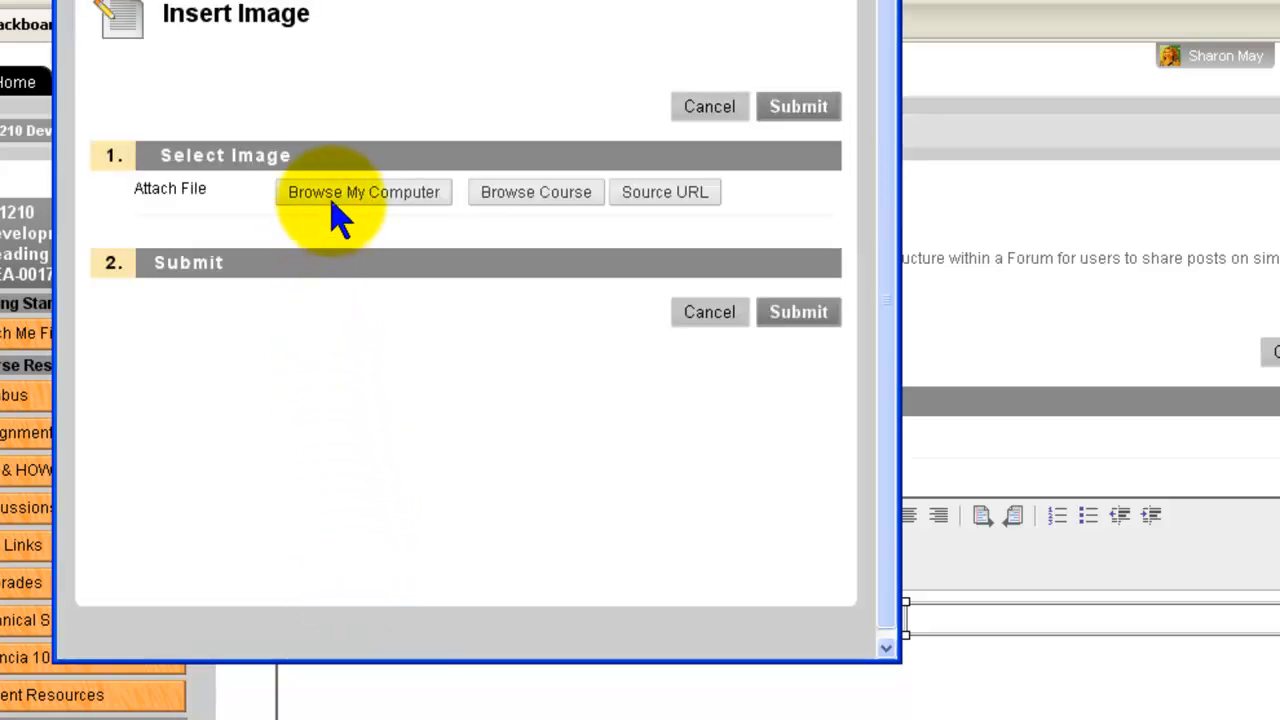
{"action": "left_click", "coordinate": [364, 192]}
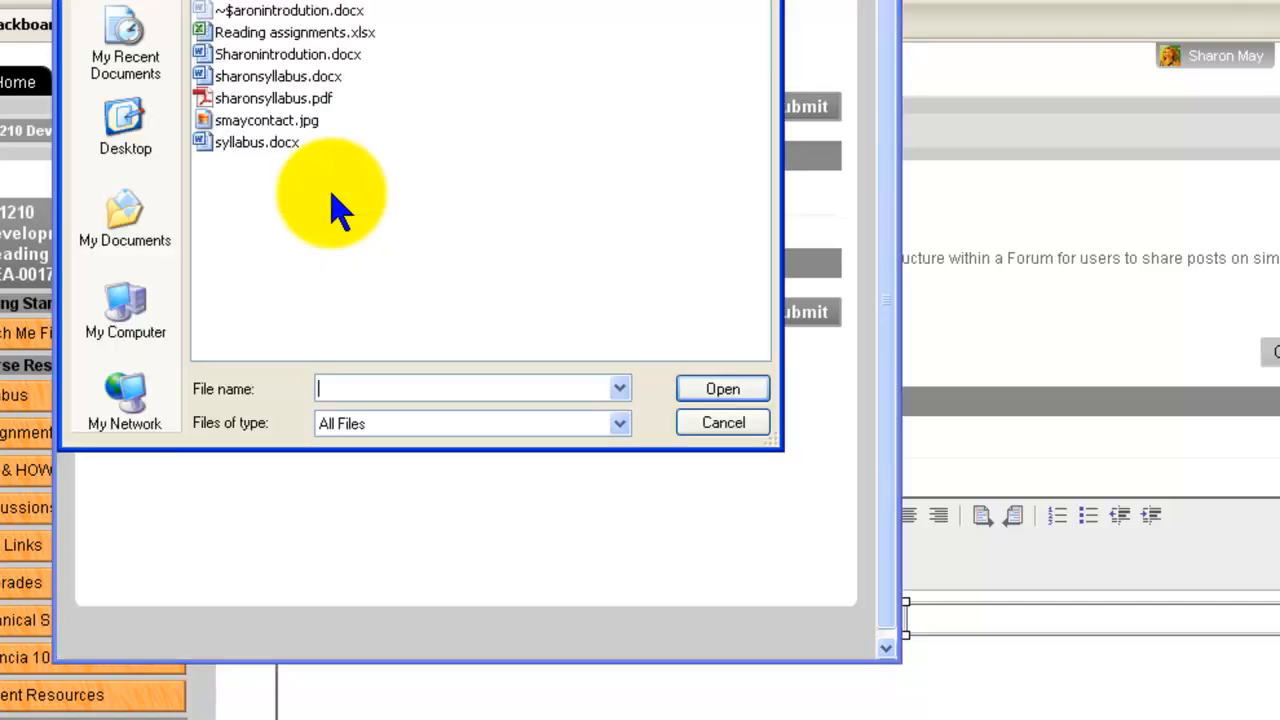
{"action": "mouse_move", "coordinate": [244, 144]}
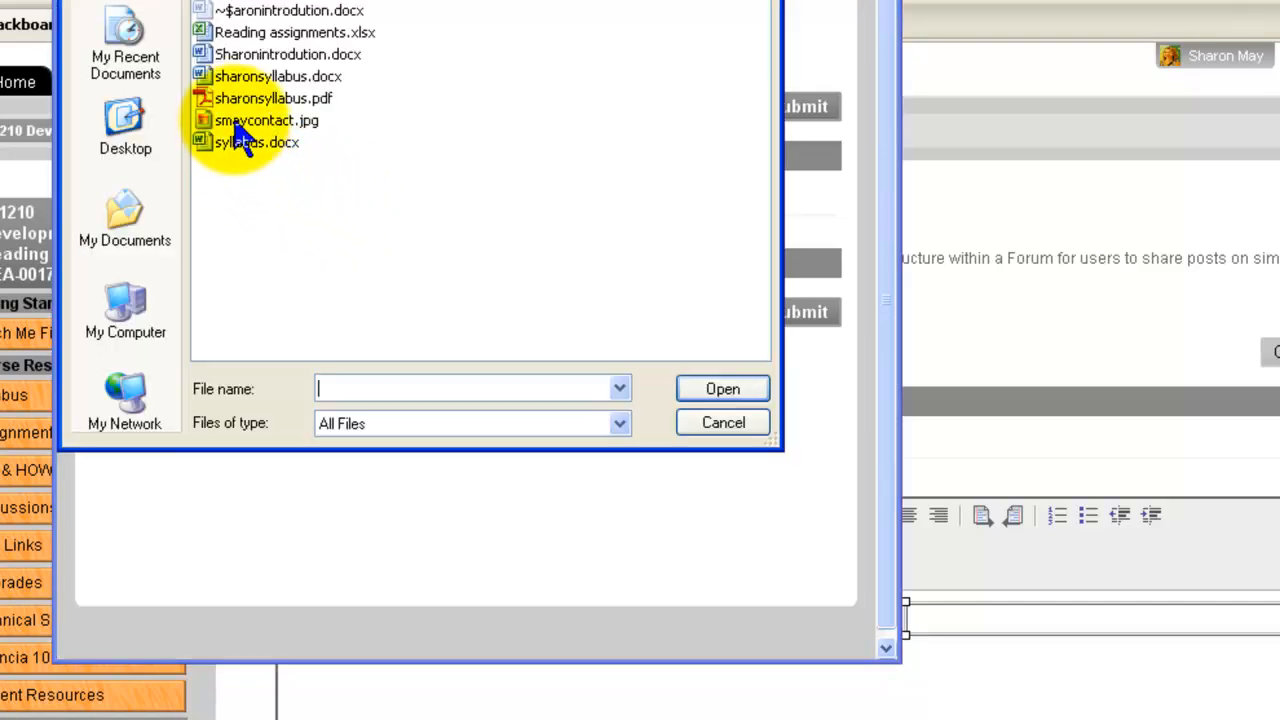
{"action": "left_click", "coordinate": [266, 120]}
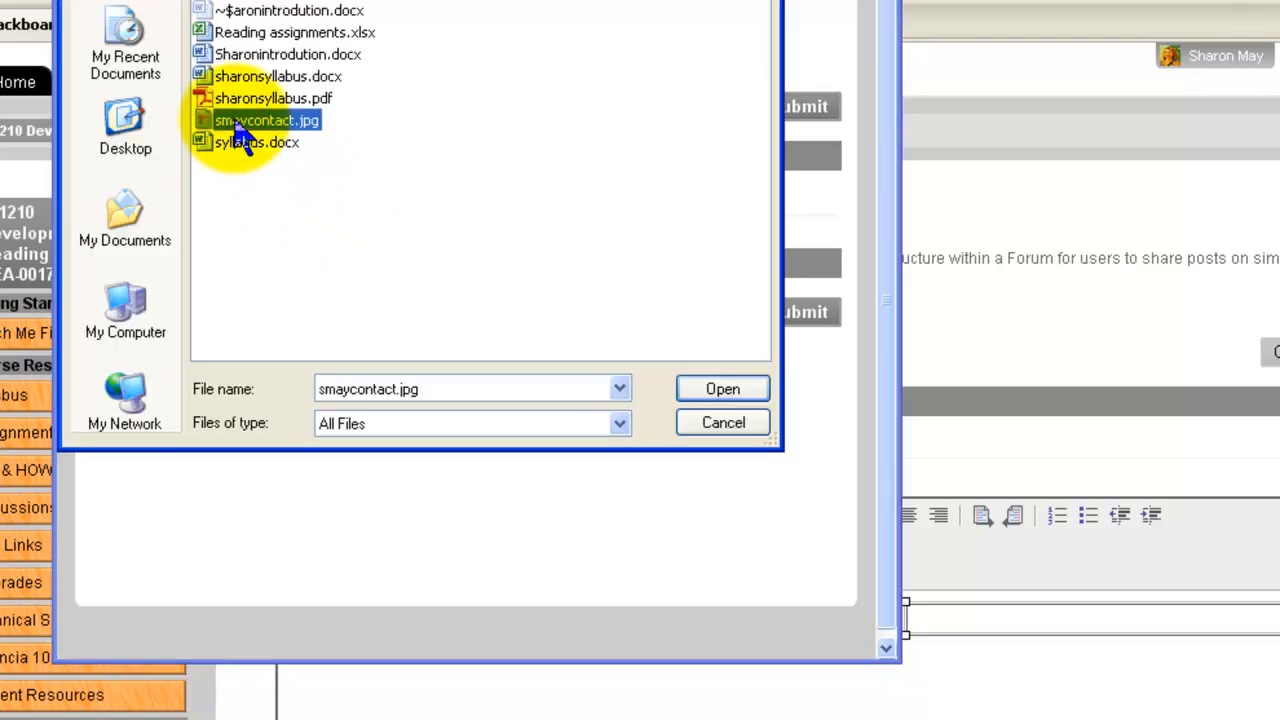
{"action": "left_click", "coordinate": [722, 388]}
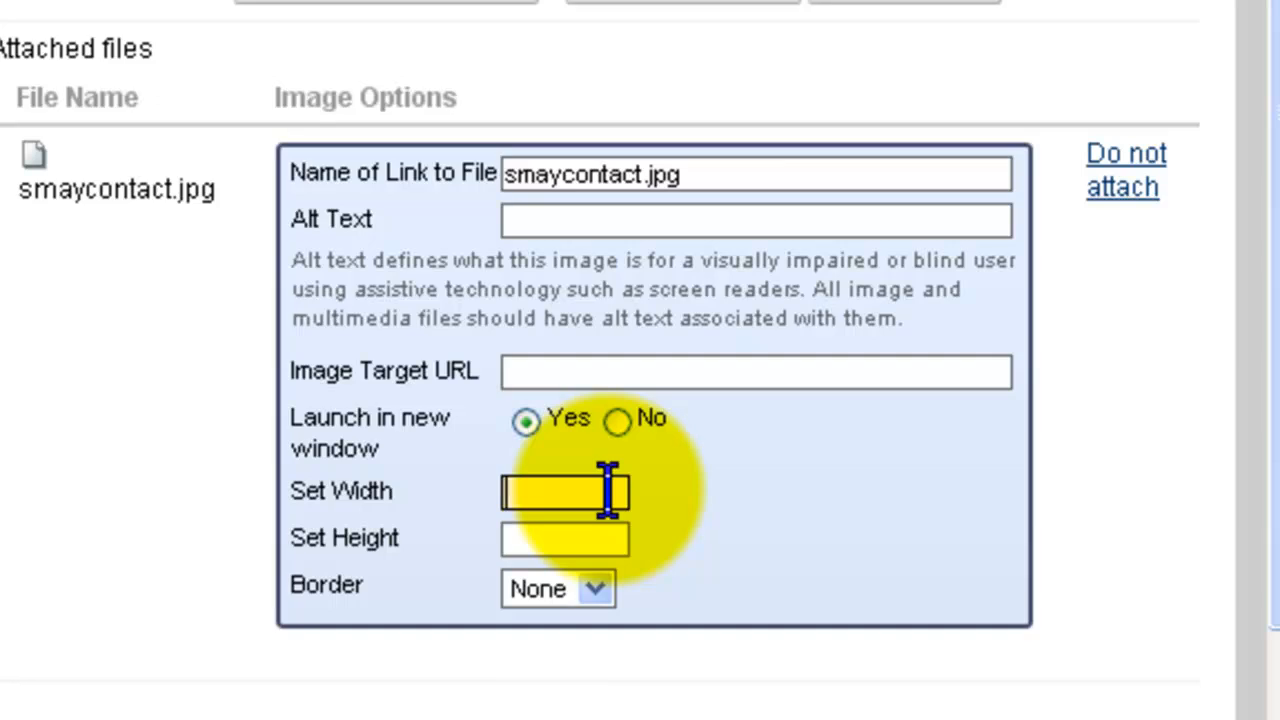
Set the photo's width to 200 and insert it into the first table cell.
{"action": "type", "text": "200"}
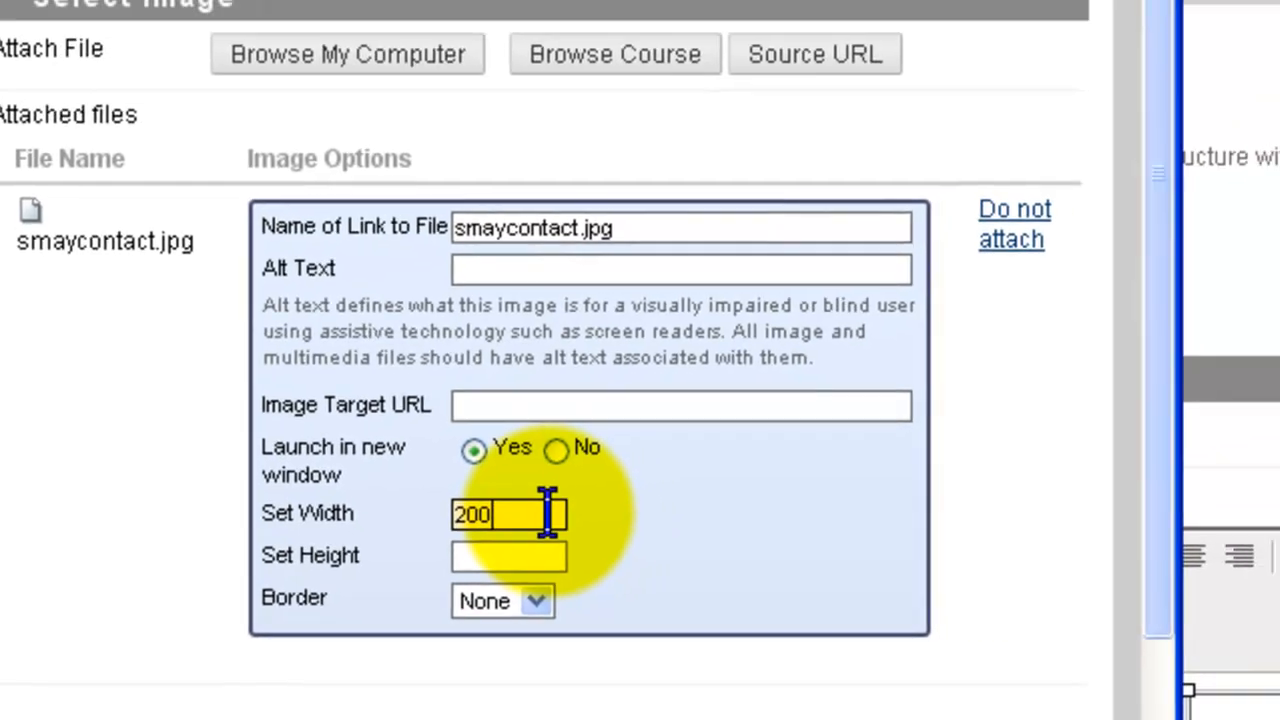
{"action": "scroll", "scroll_direction": "up", "scroll_amount": 3}
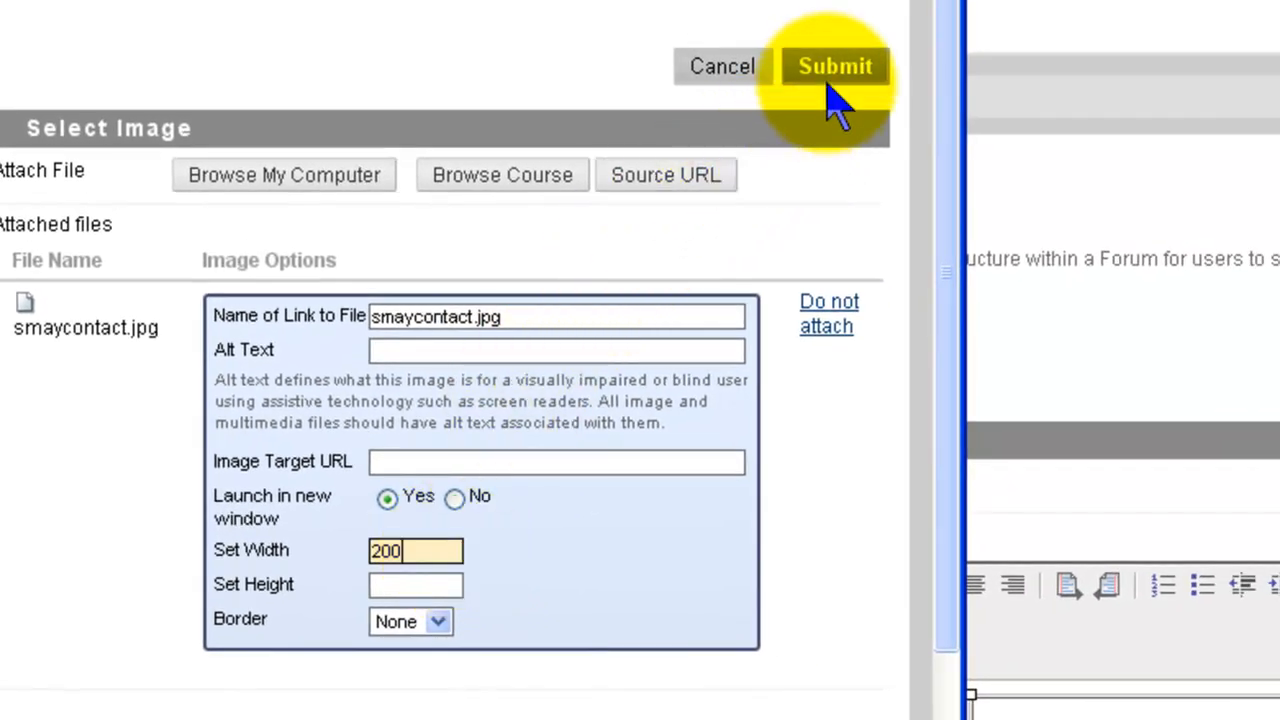
{"action": "left_click", "coordinate": [836, 66]}
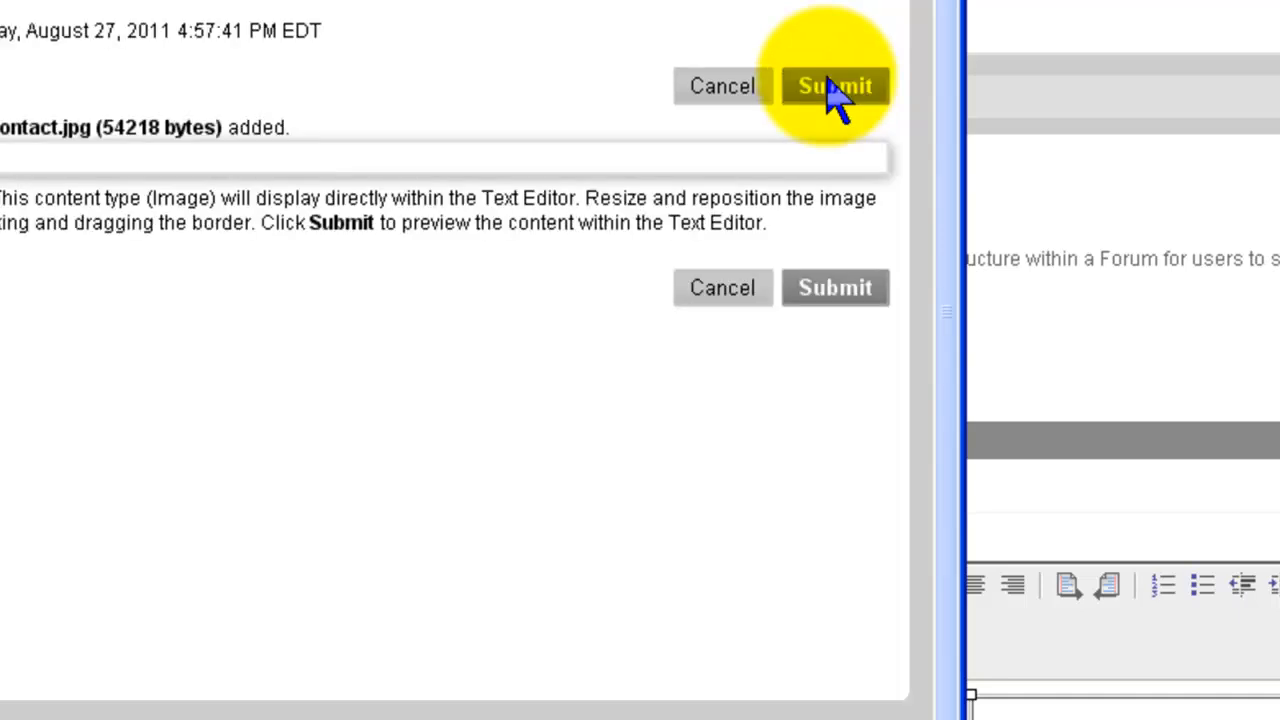
{"action": "left_click", "coordinate": [836, 84]}
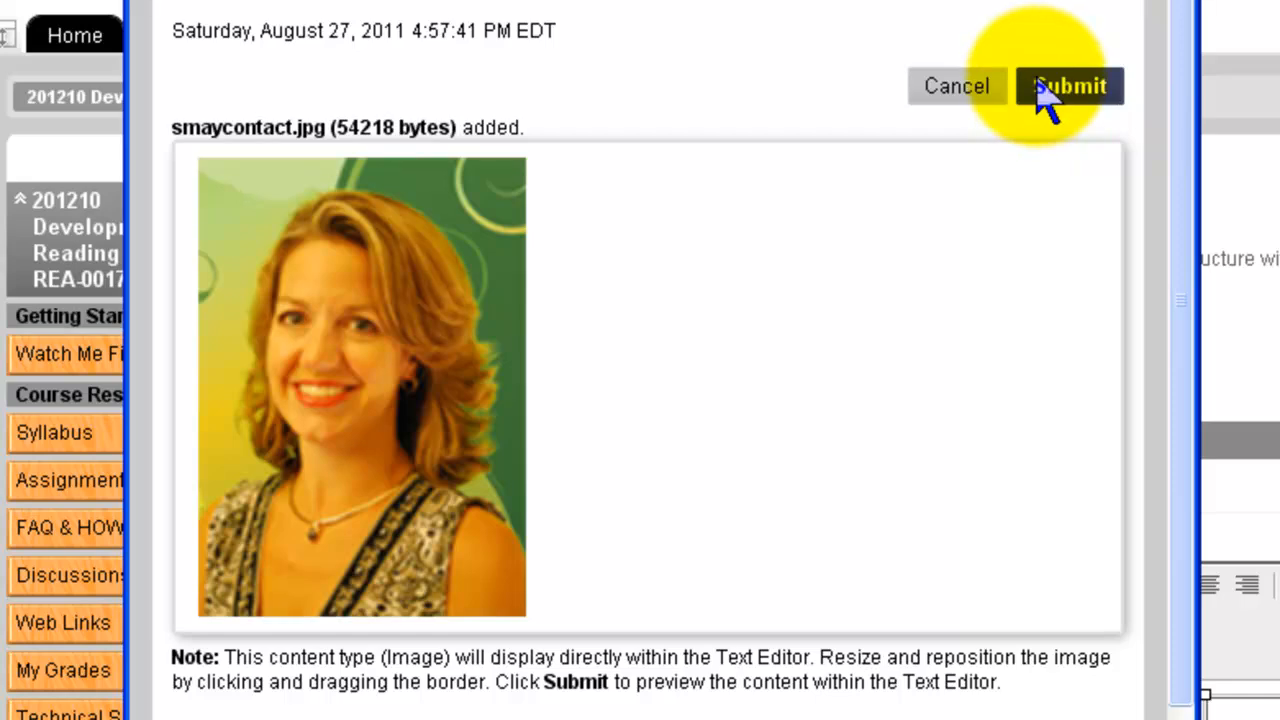
{"action": "left_click", "coordinate": [1070, 84]}
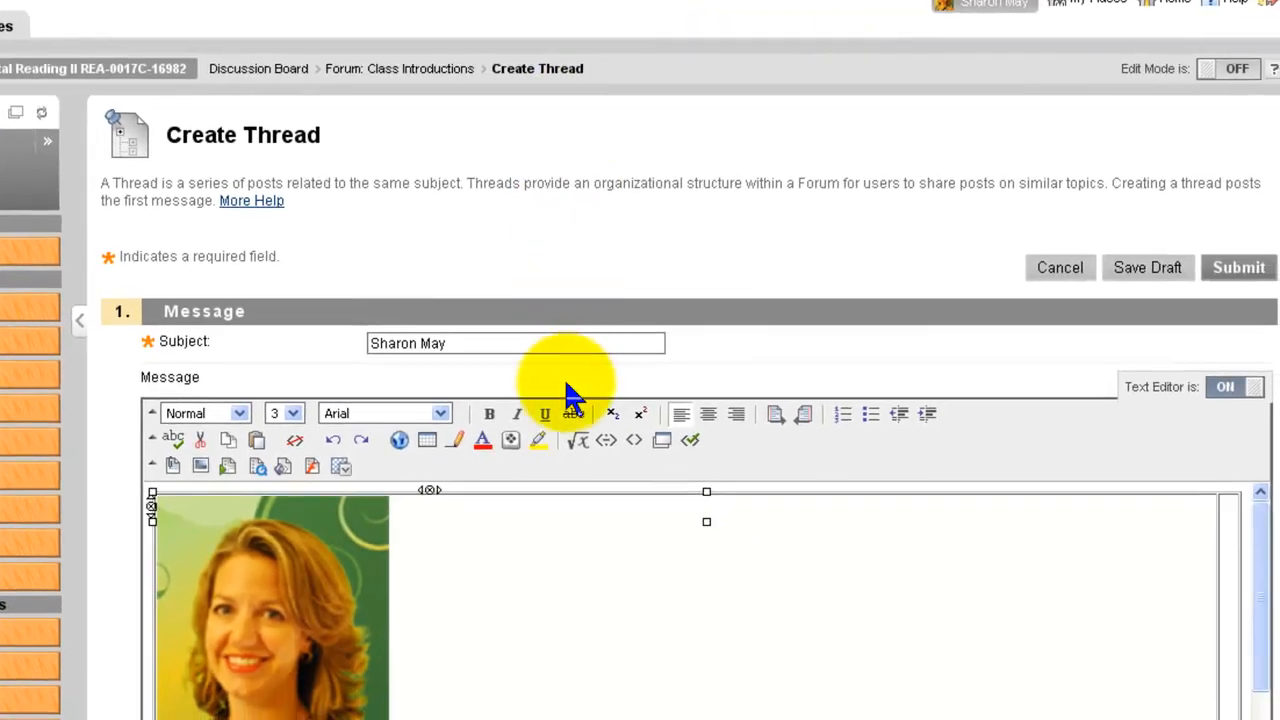
{"action": "mouse_move", "coordinate": [480, 550]}
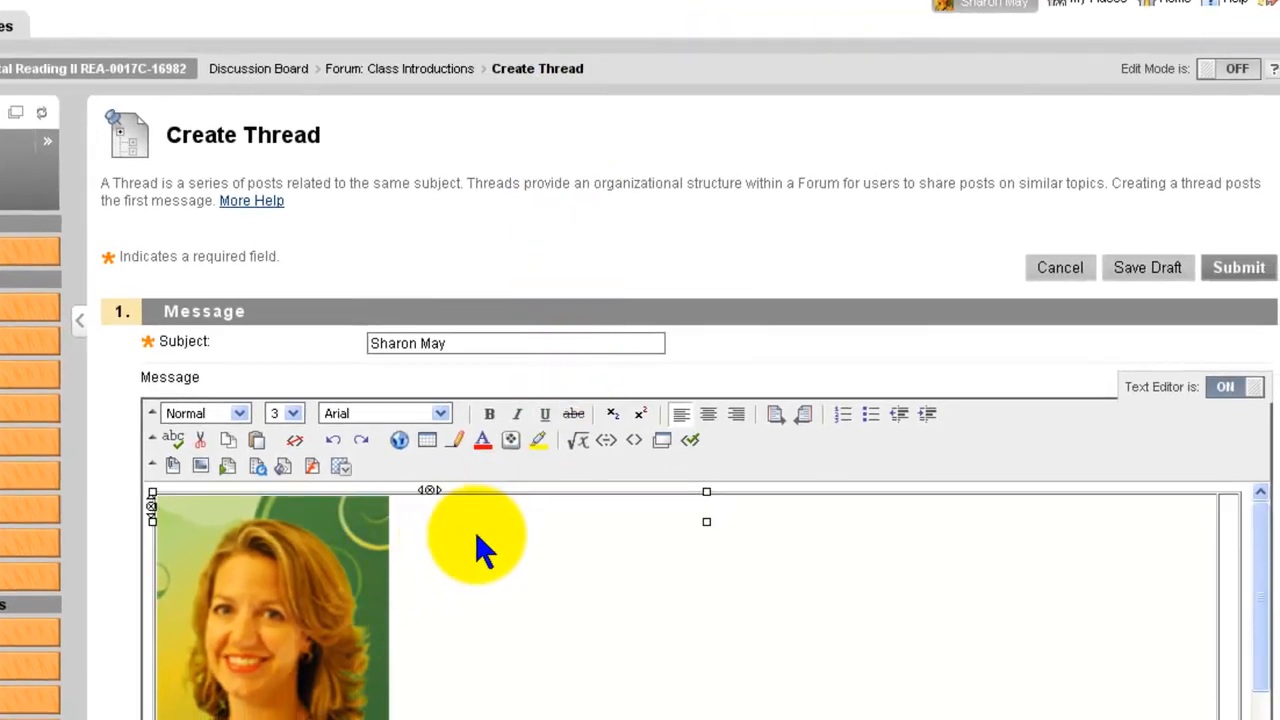
{"action": "mouse_move", "coordinate": [1224, 536]}
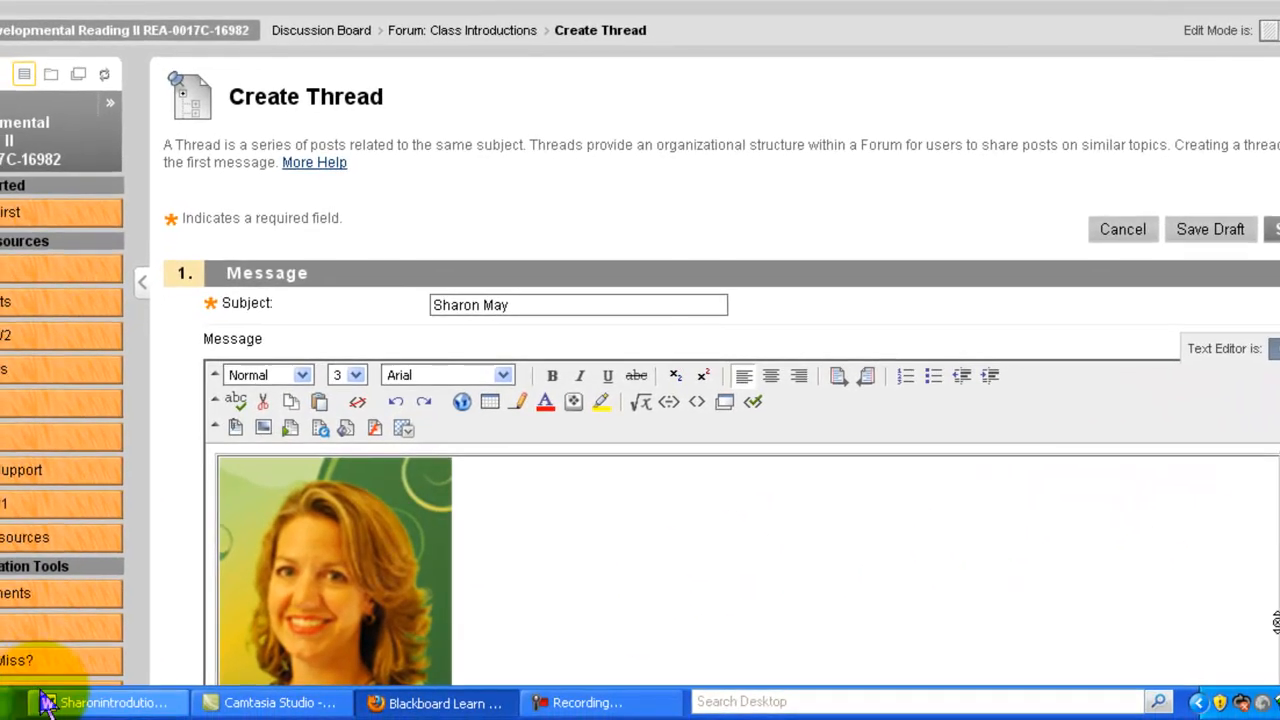
Select and copy the whole biography paragraph in Word, then return to Blackboard.
{"action": "left_click", "coordinate": [104, 700]}
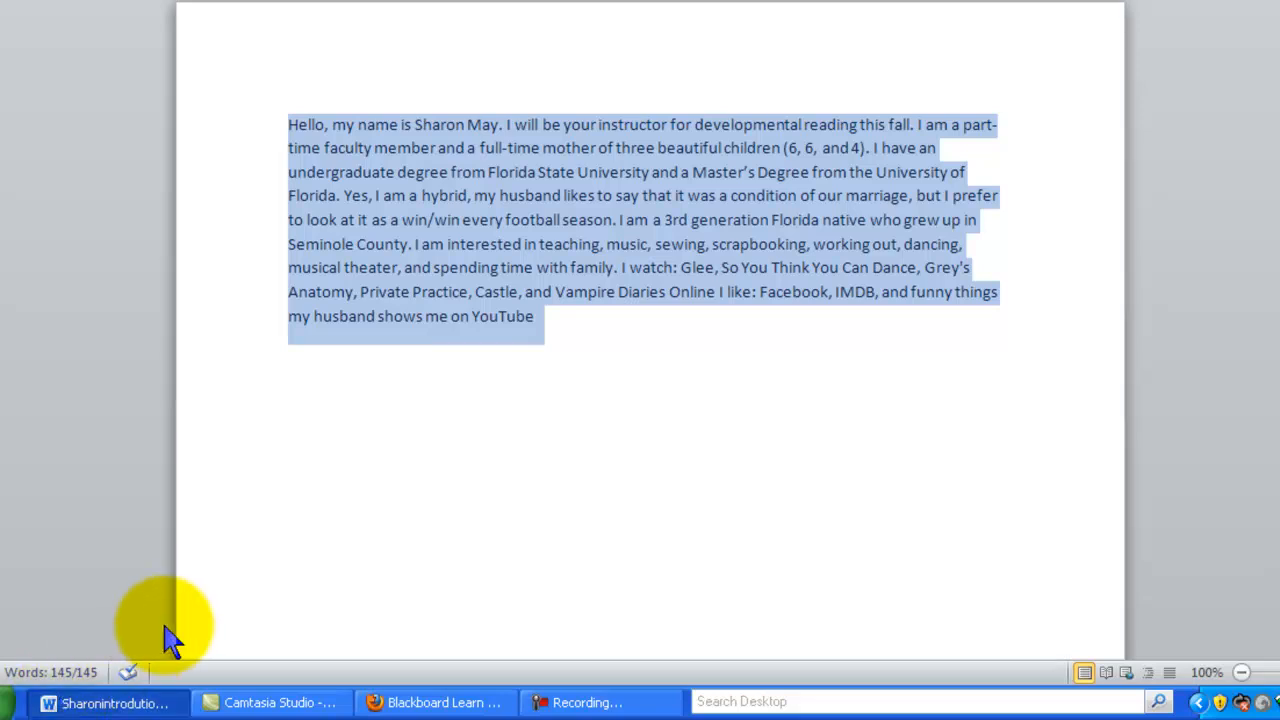
{"action": "left_click", "coordinate": [512, 400]}
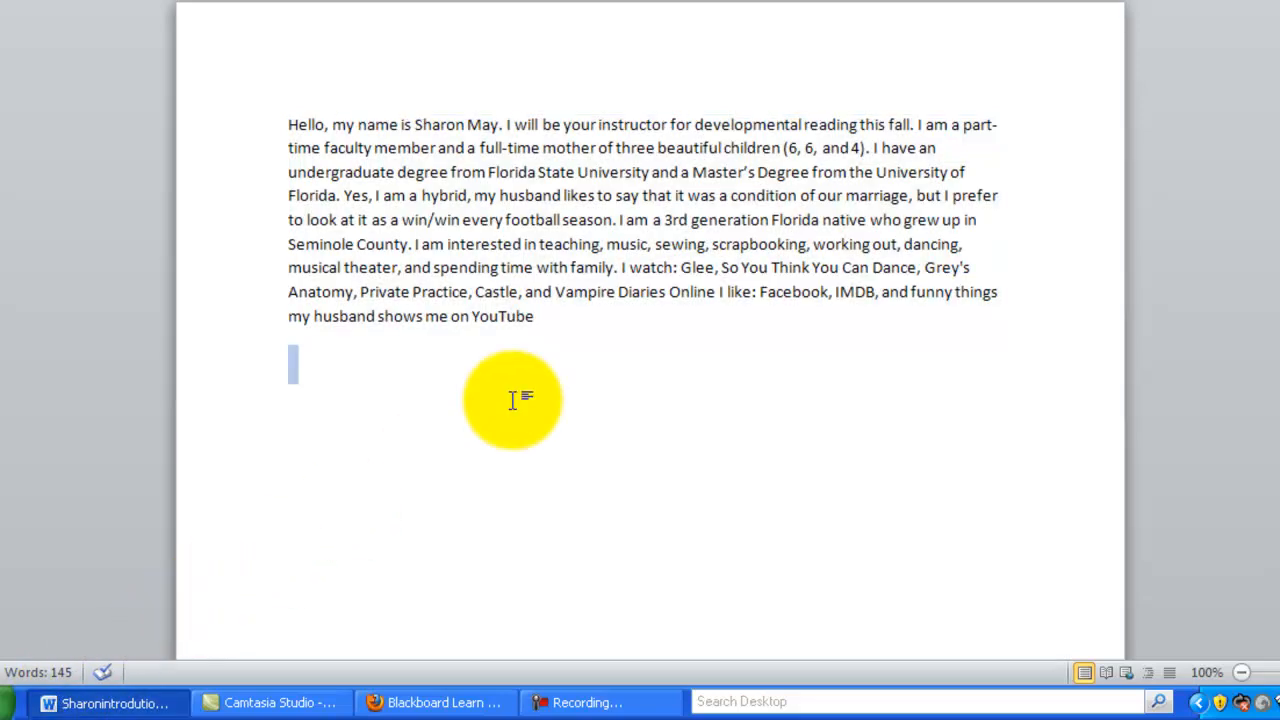
{"action": "left_click", "coordinate": [284, 124]}
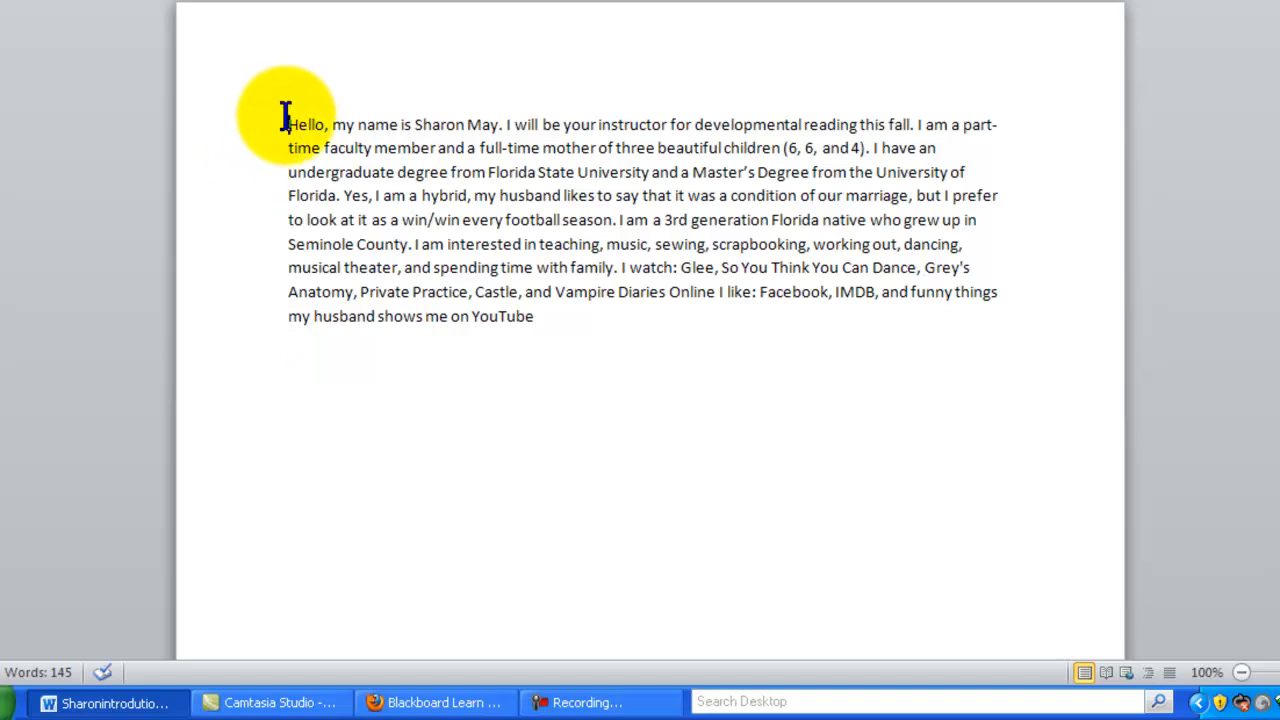
{"action": "left_click_drag", "start_coordinate": [288, 124], "coordinate": [532, 316]}
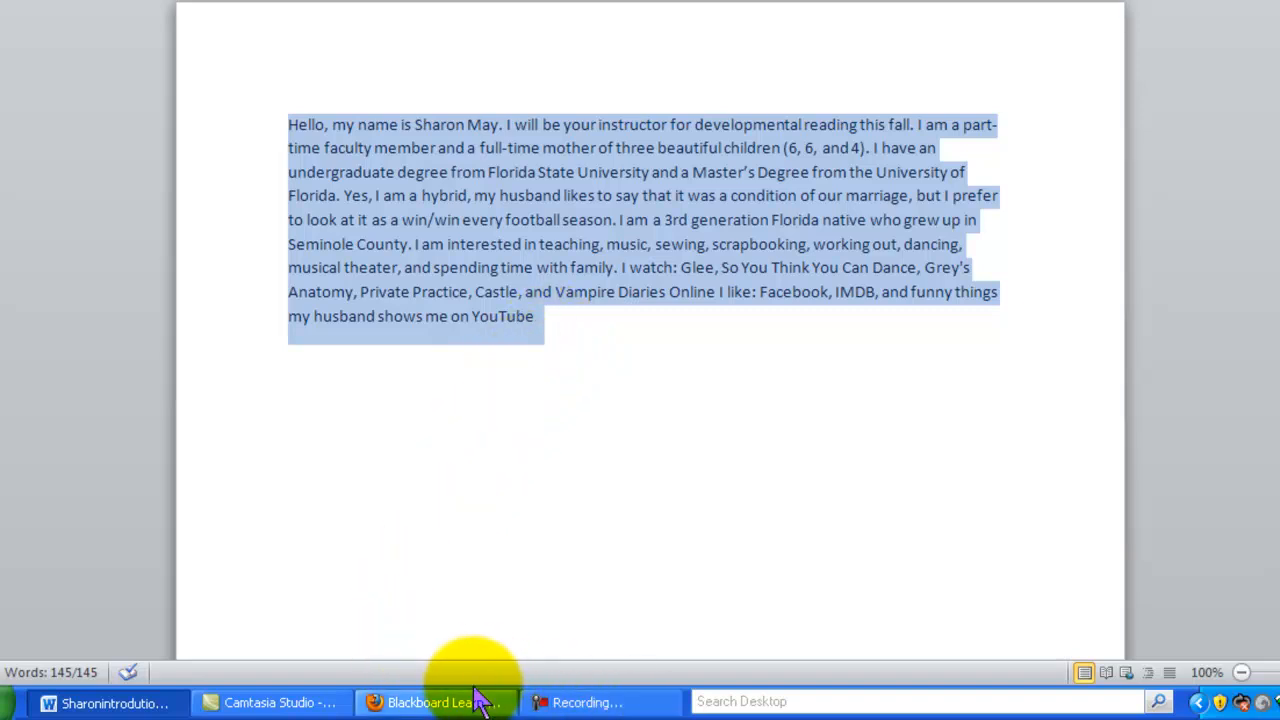
{"action": "left_click", "coordinate": [430, 700]}
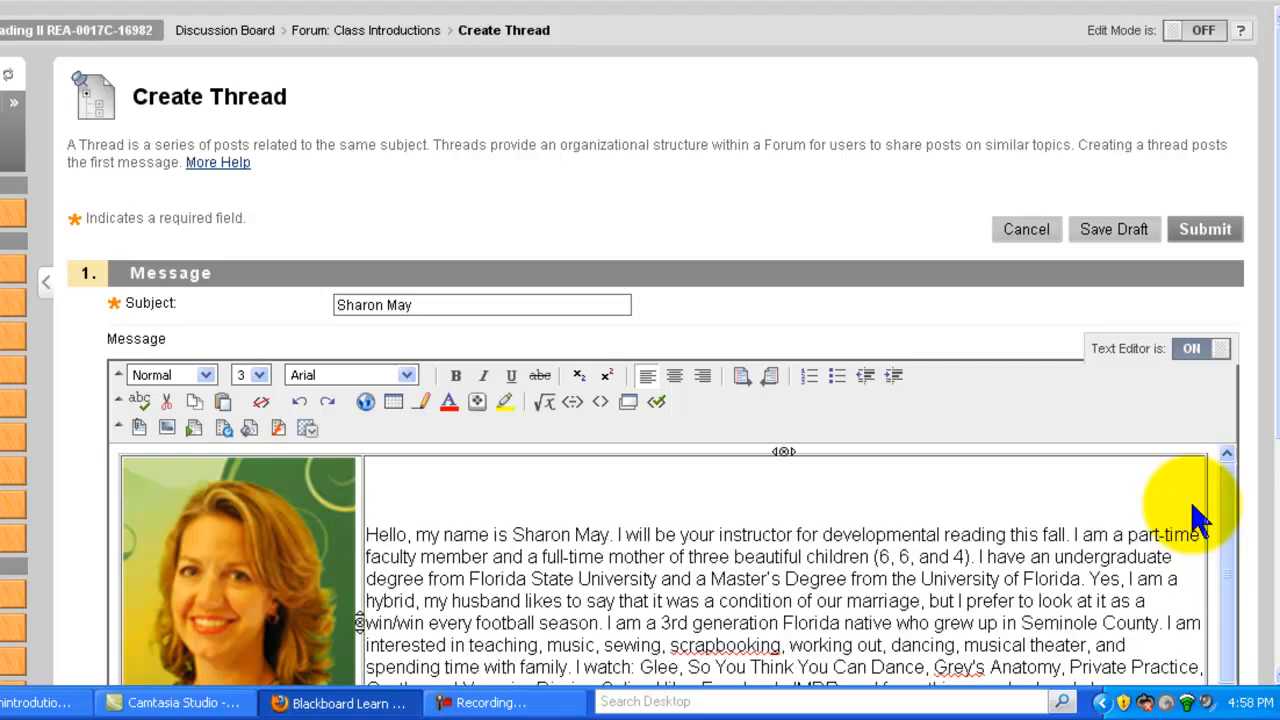
{"action": "mouse_move", "coordinate": [148, 616]}
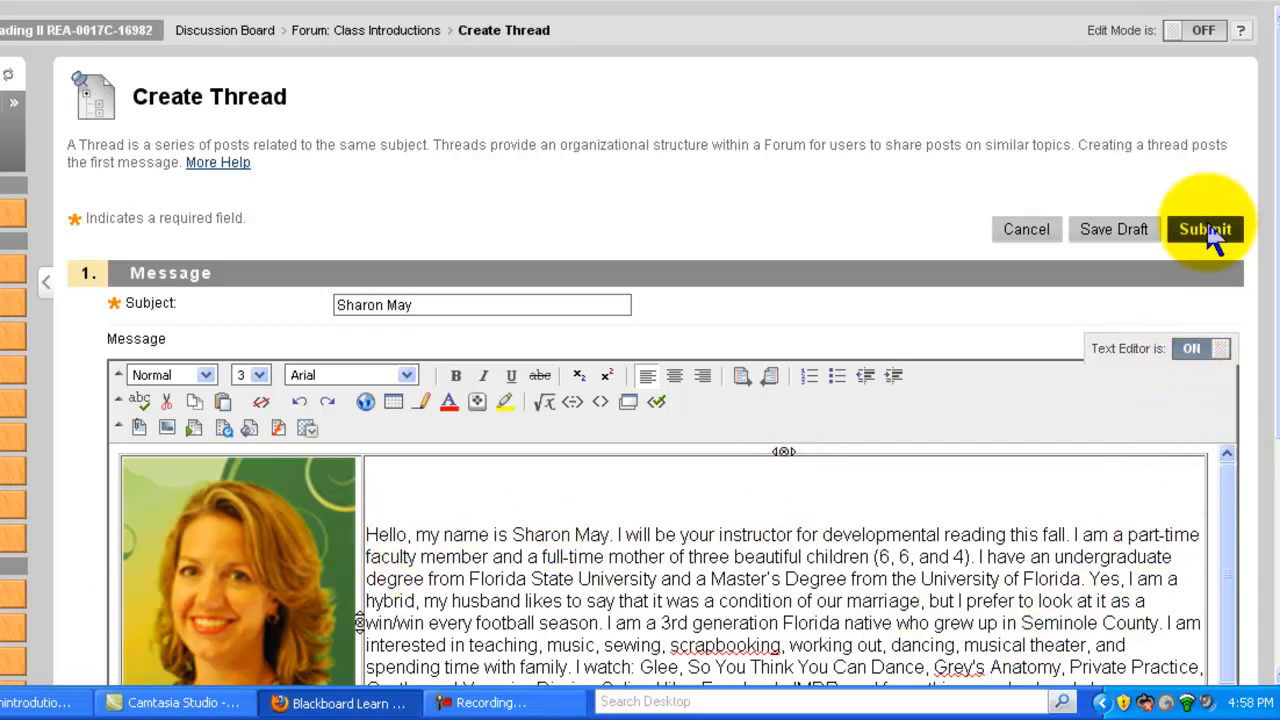
Submit the finished thread to the Class Introductions forum.
{"action": "left_click", "coordinate": [1204, 228]}
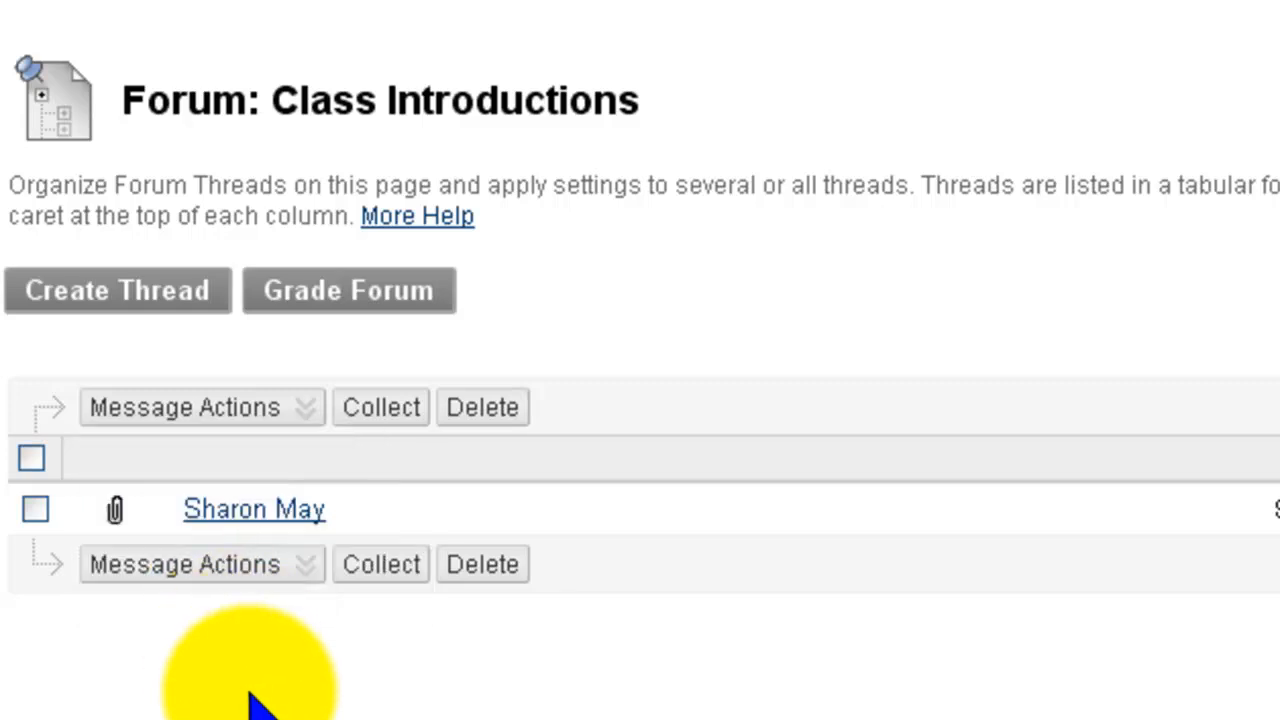
{"action": "mouse_move", "coordinate": [250, 660]}
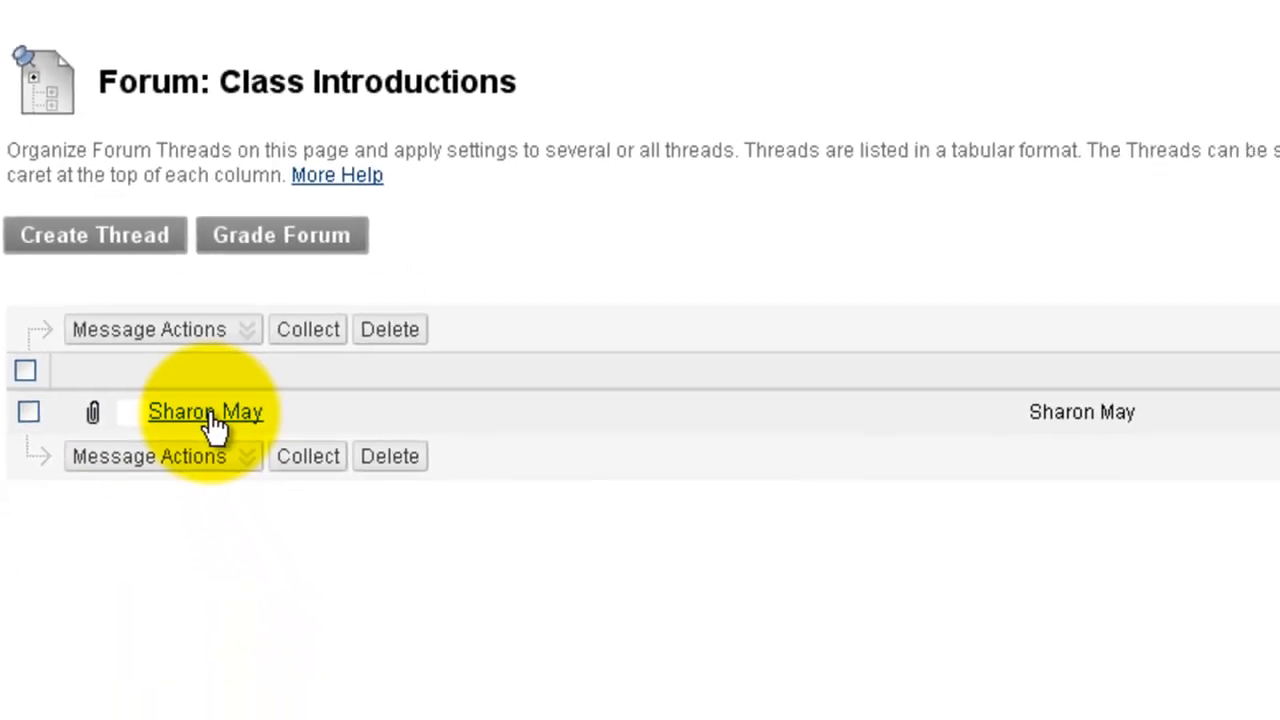
{"action": "left_click", "coordinate": [204, 412]}
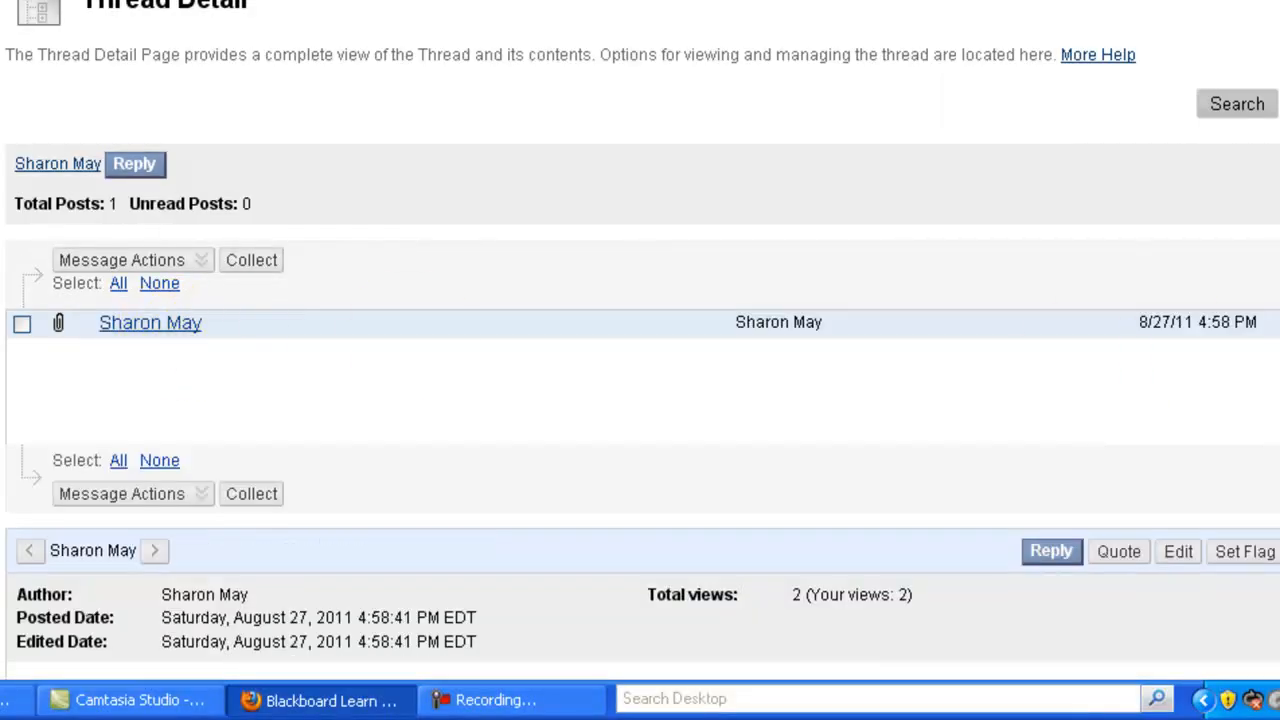
{"action": "scroll", "scroll_direction": "down", "scroll_amount": 3}
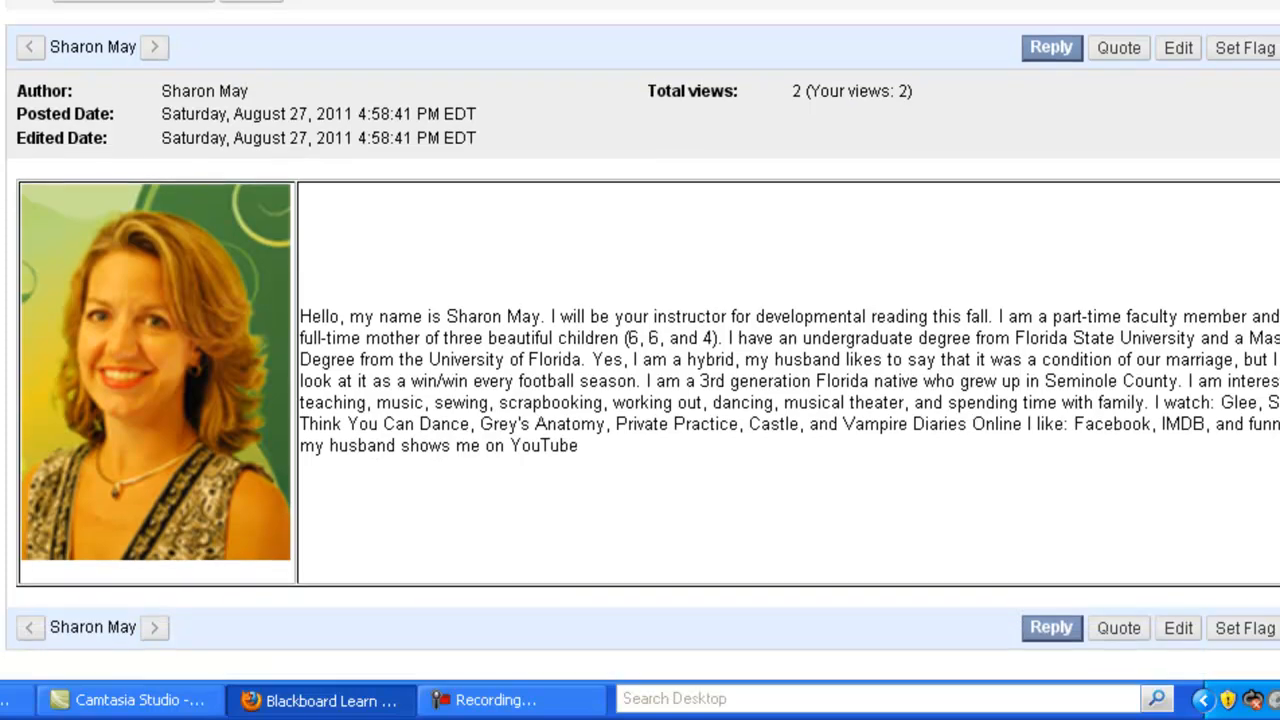
{"action": "mouse_move", "coordinate": [1076, 540]}
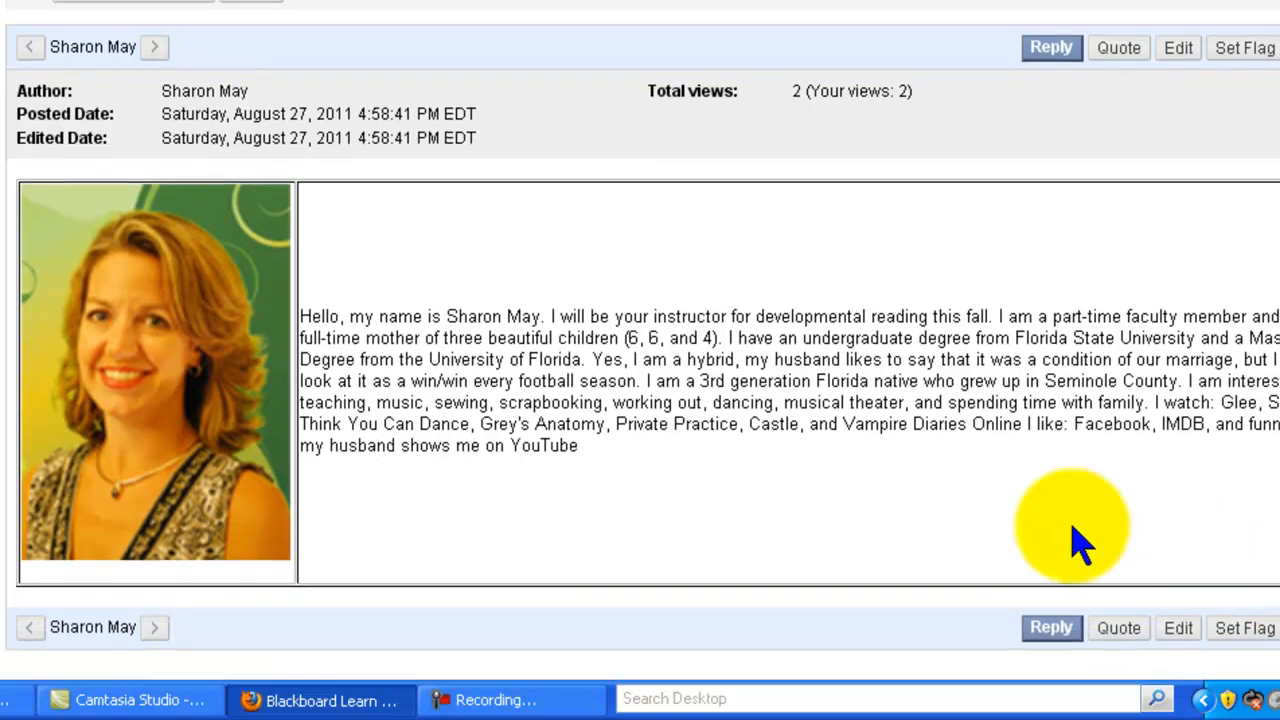
{"action": "mouse_move", "coordinate": [1040, 540]}
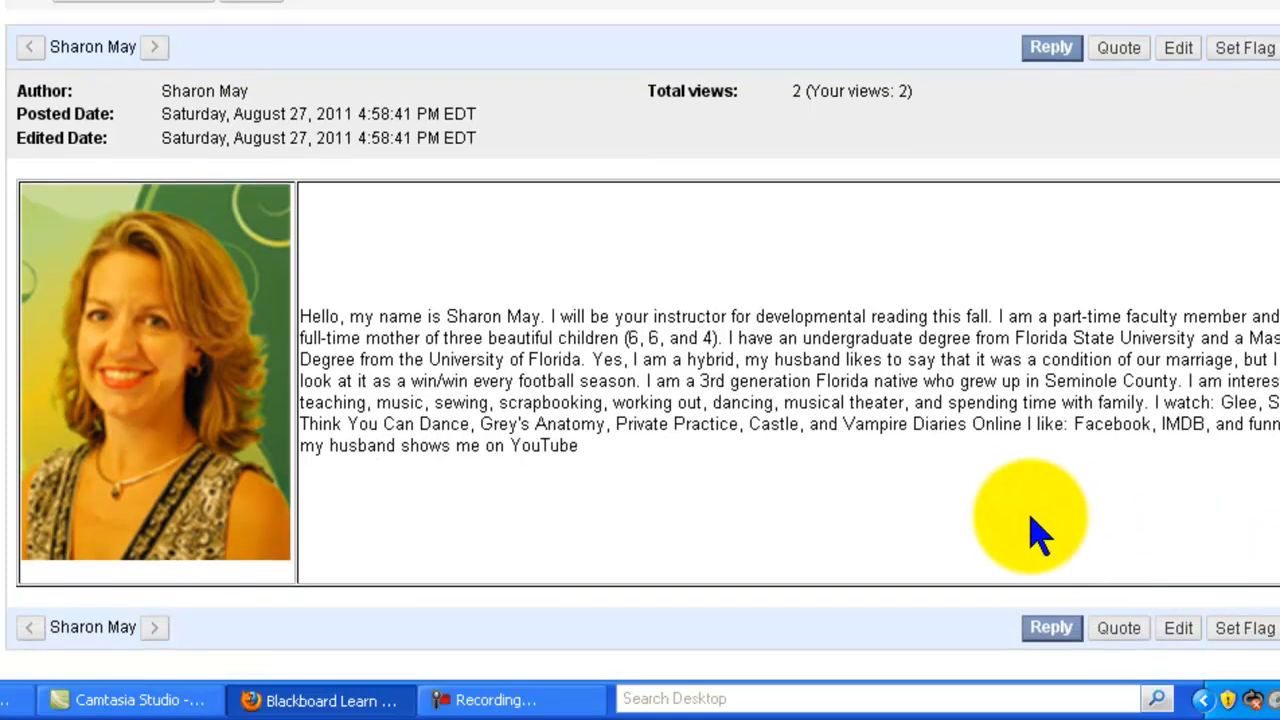